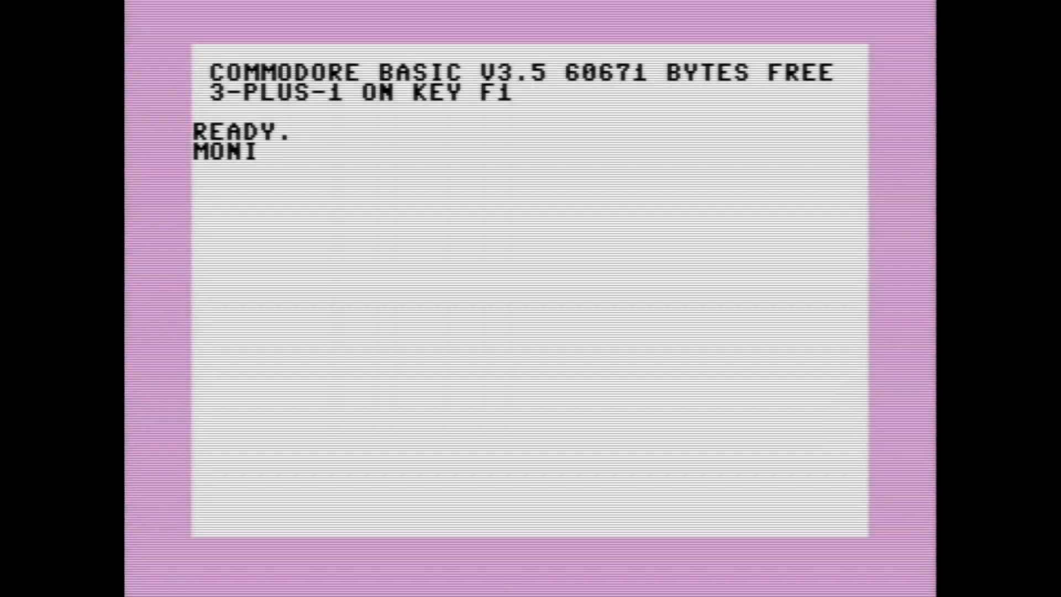
Cycle through the Plus/4, C64, spreadsheet and flying-toaster clips to the C128 BASIC 7.0 screen
text(TOR)
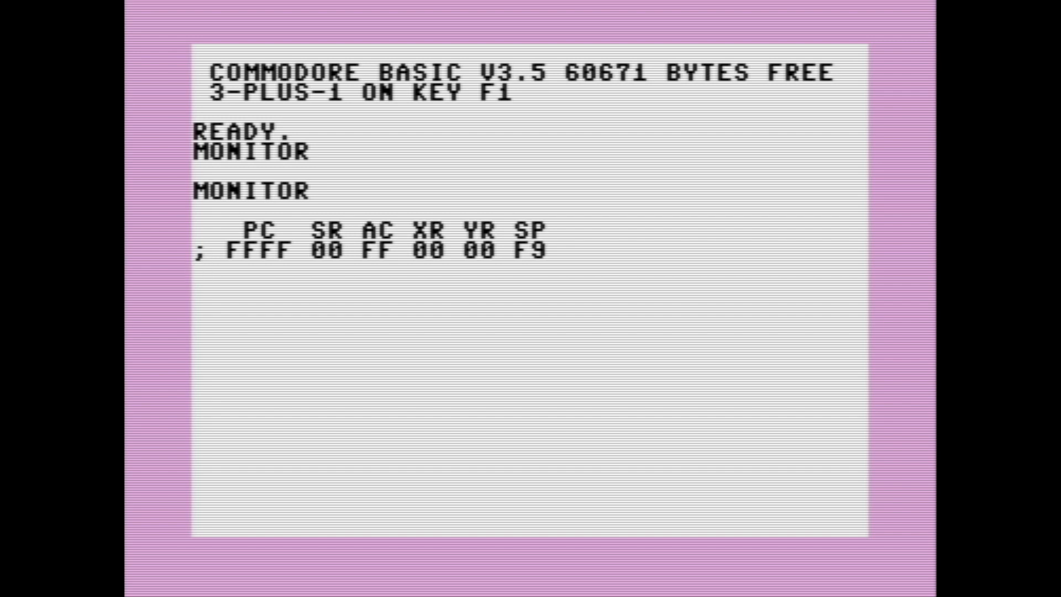
text(M)
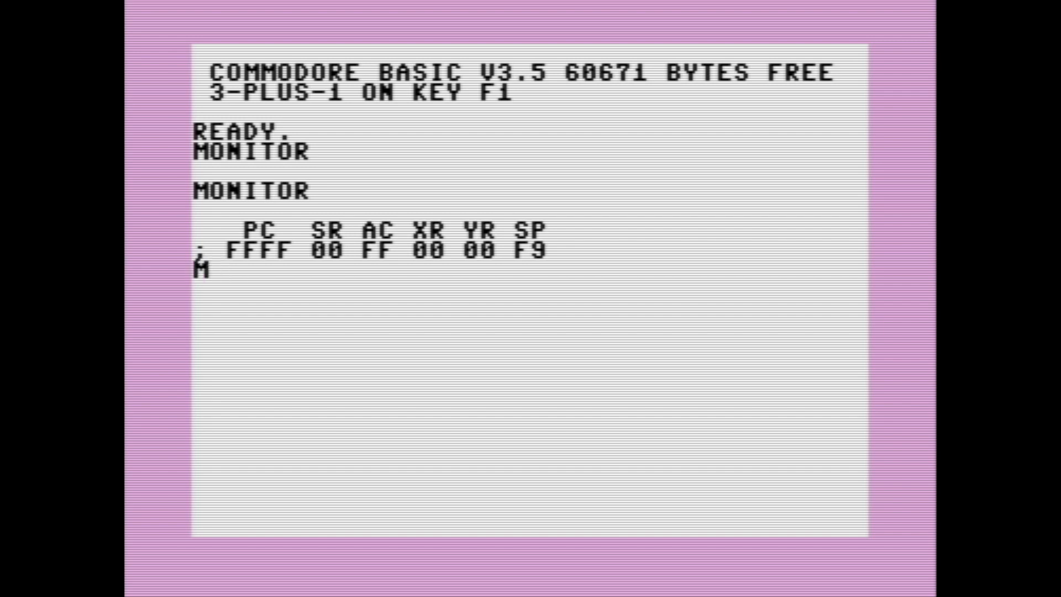
text(B)
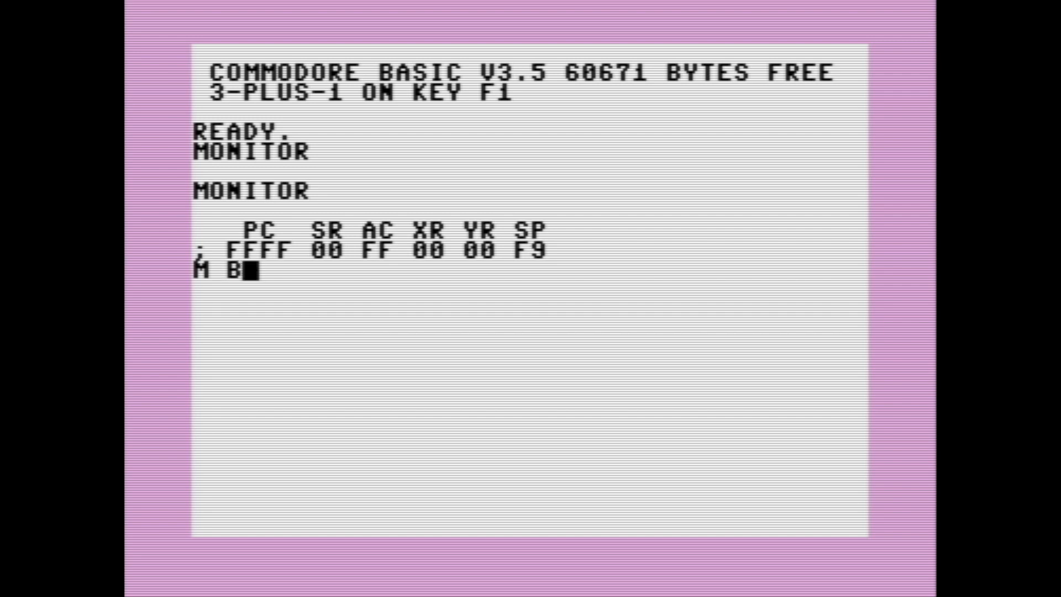
text(FFF)
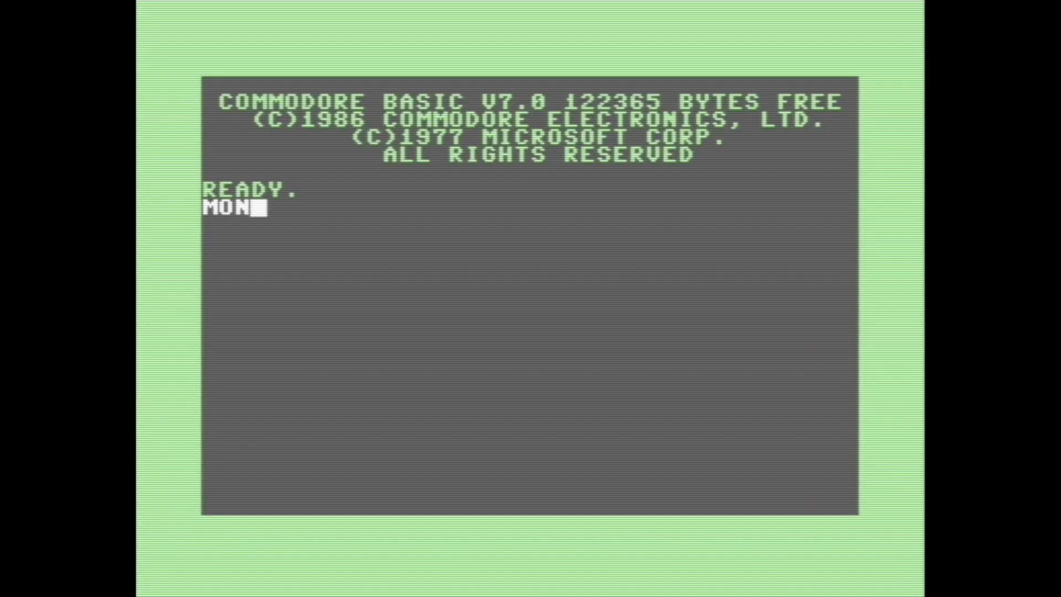
text(ITOR)
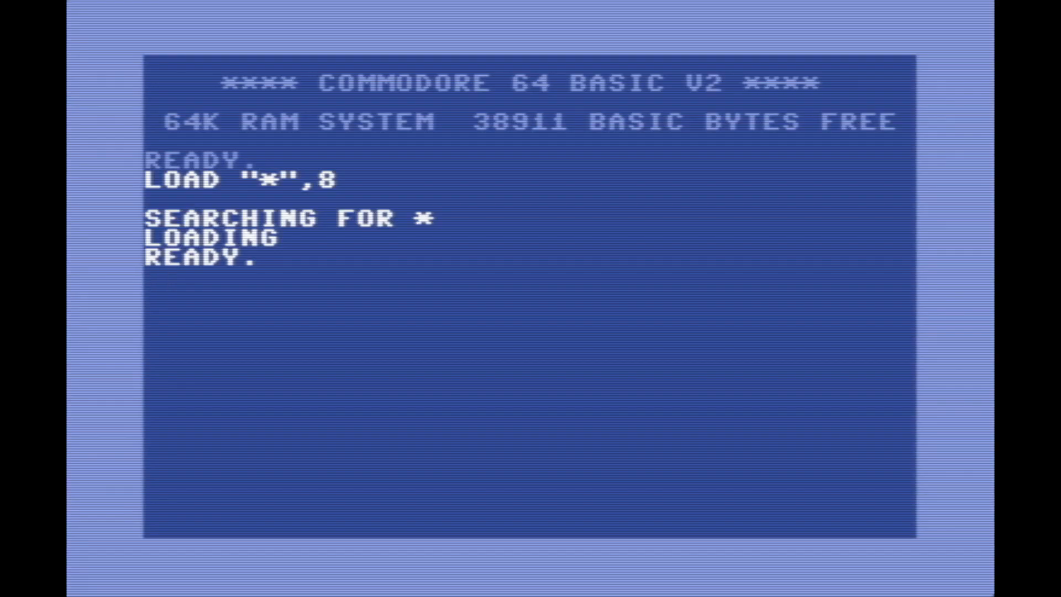
text(RUN)
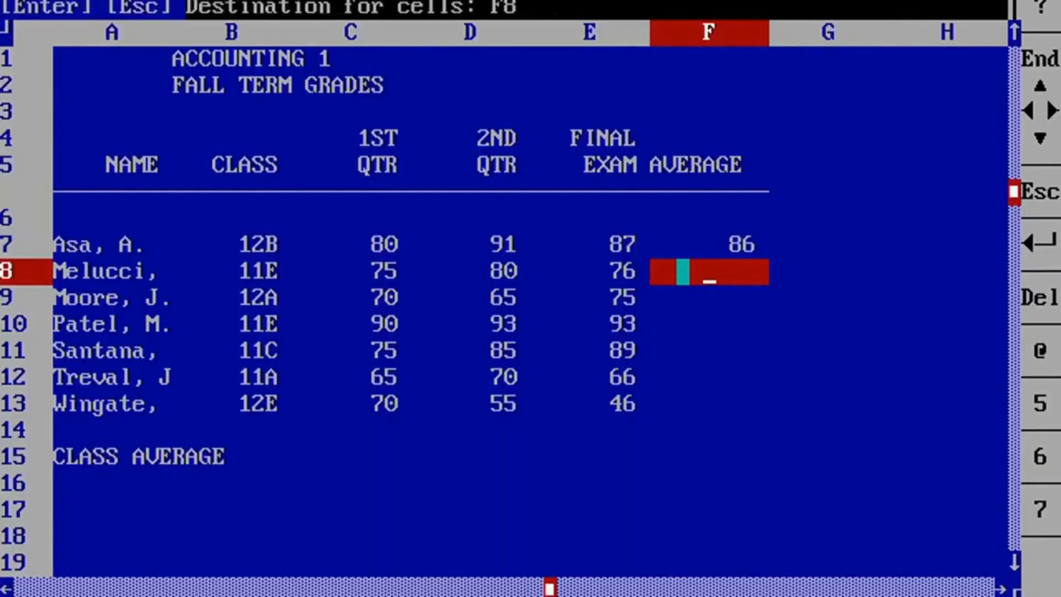
key(Enter)
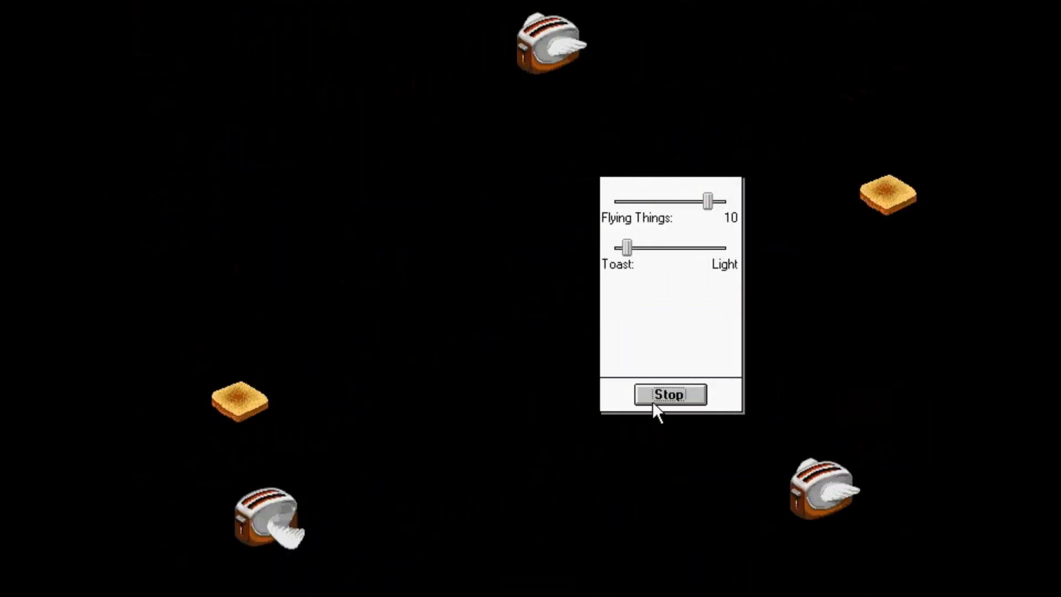
click(669, 395)
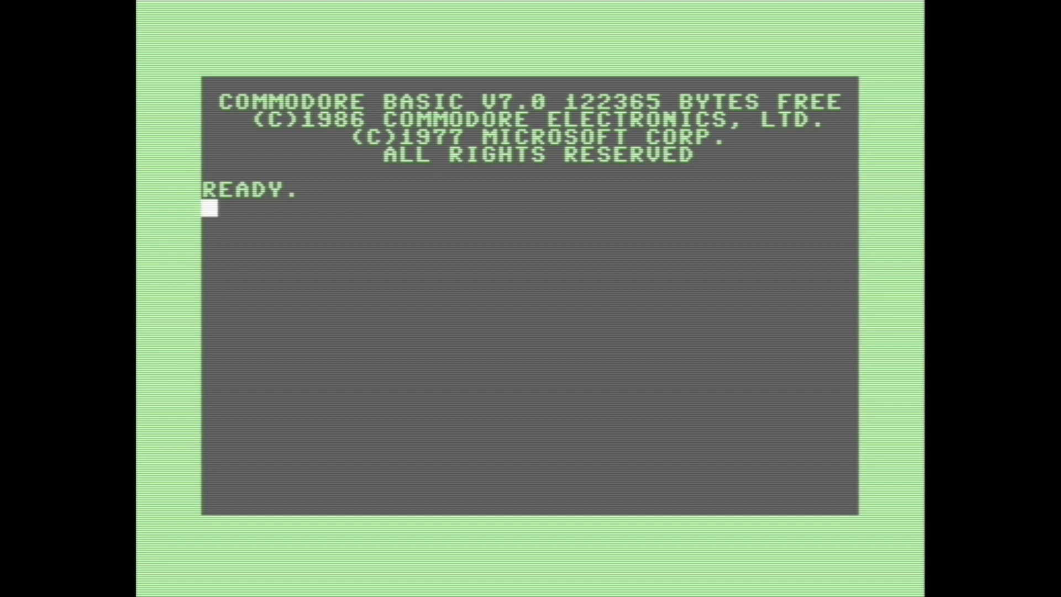
Enter the machine language monitor with MONITOR to show the register values
text(MONITOR)
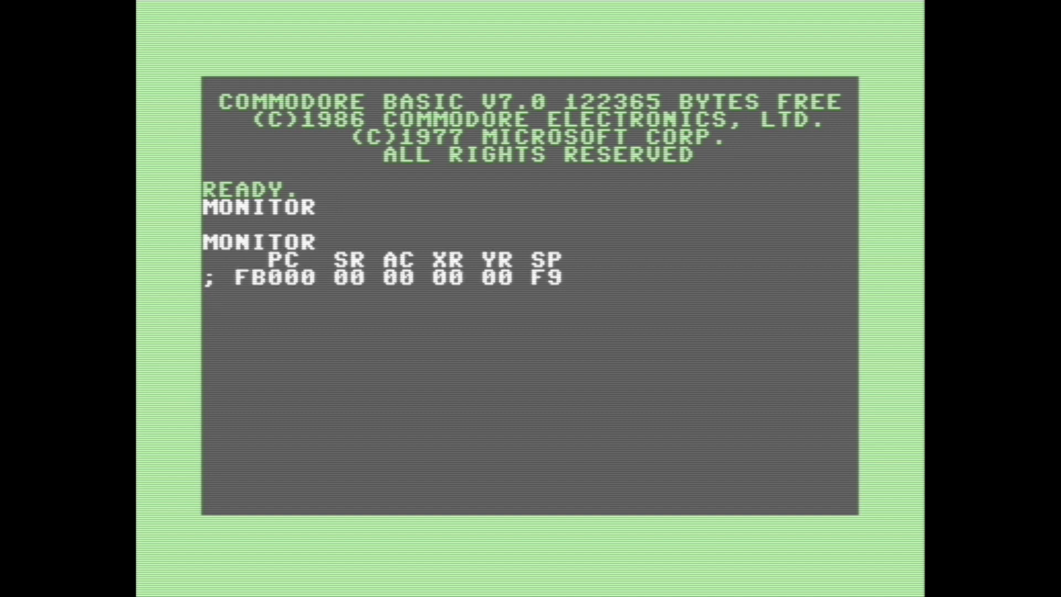
key(enter)
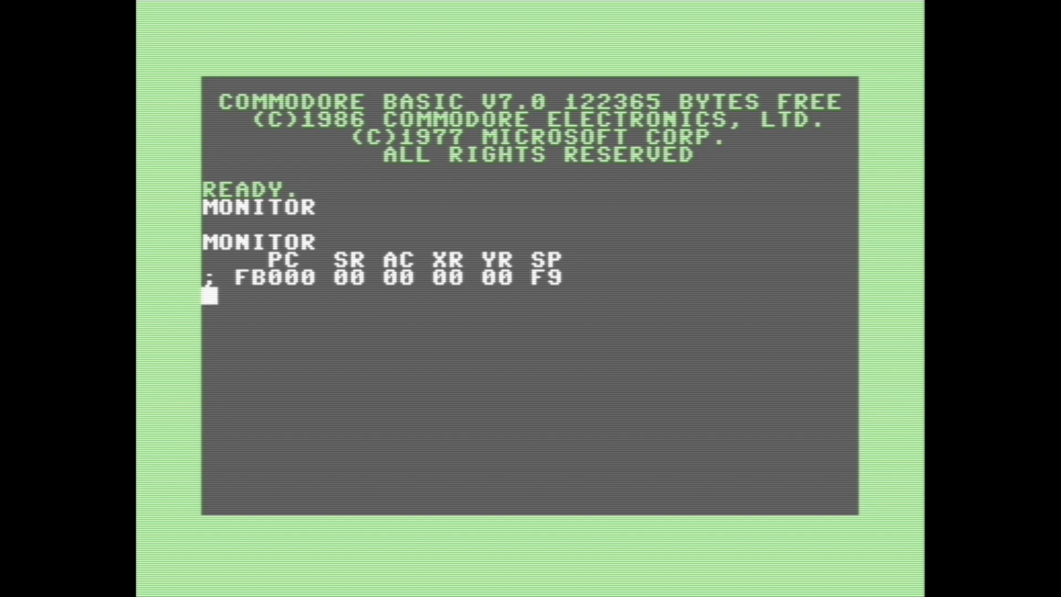
Run M 1300 to dump memory 01300–01358 as hex bytes and characters
text(M 1)
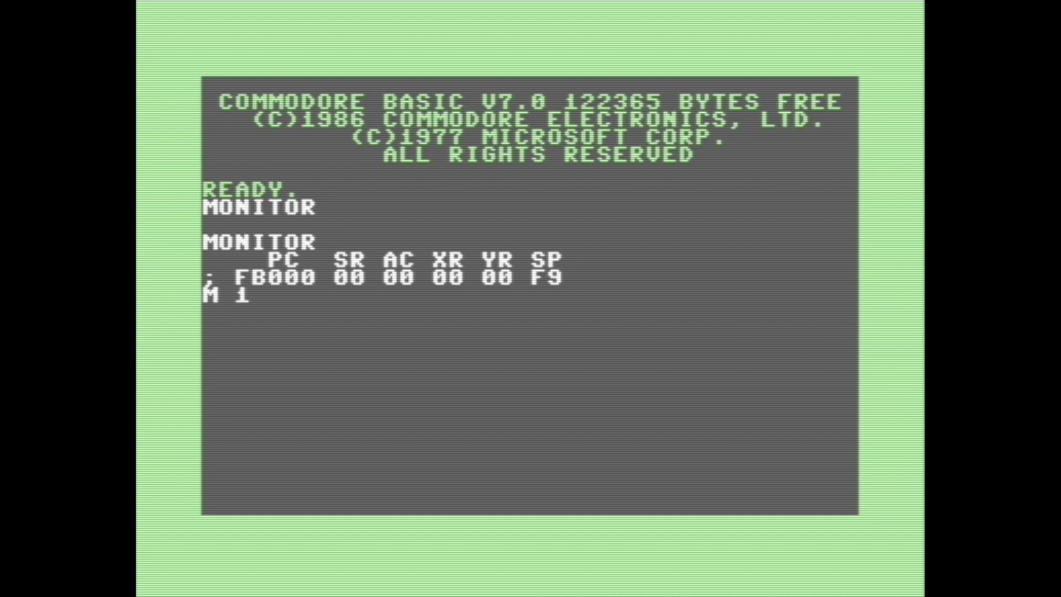
text(300)
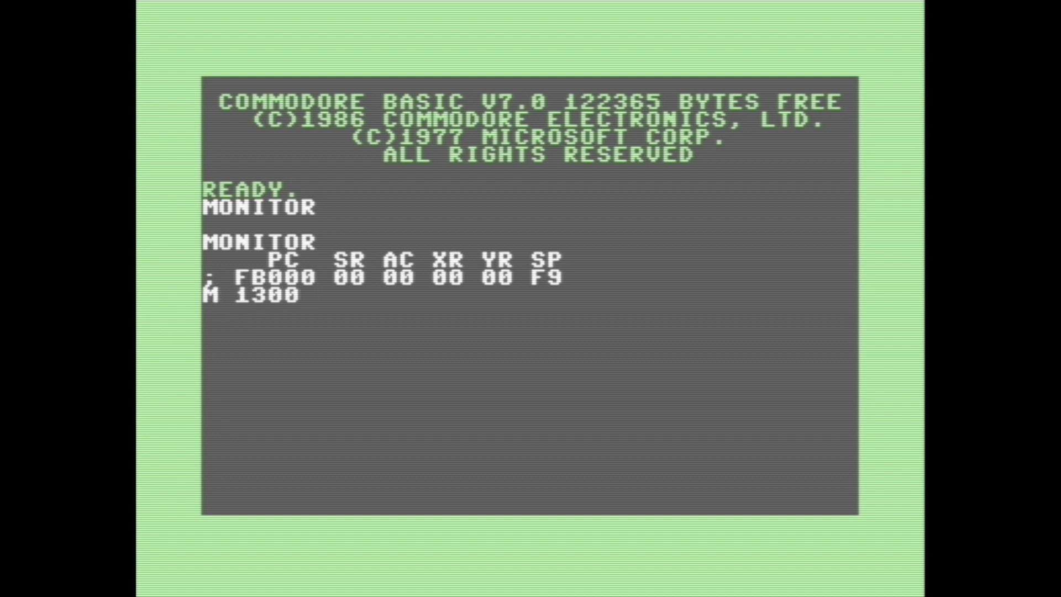
key(Return)
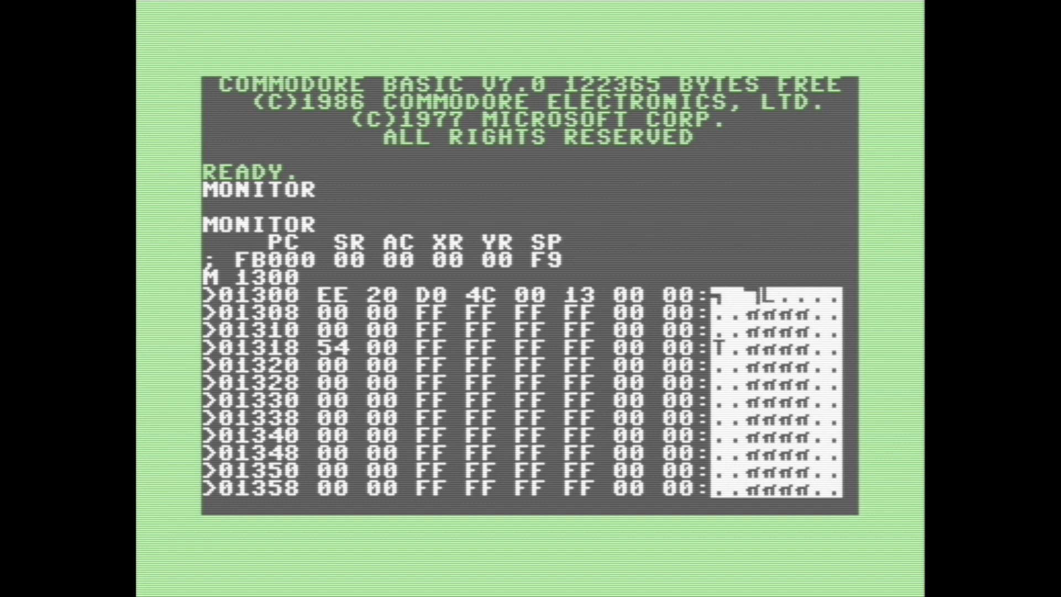
Exit with X, run a SYS and colour-cycling POKE loop, then reopen the monitor
text(X)
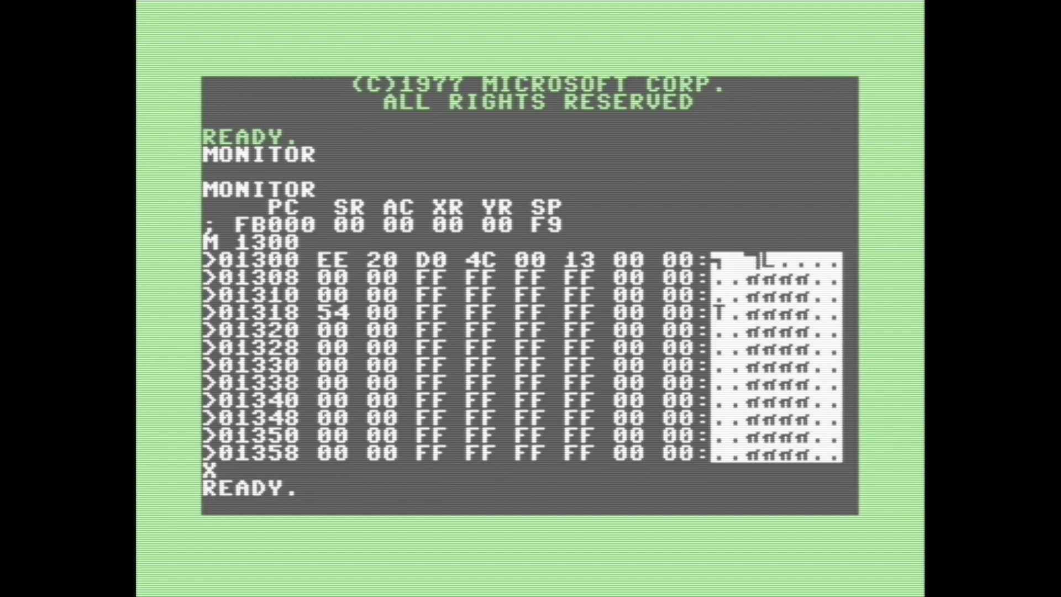
text(SY)
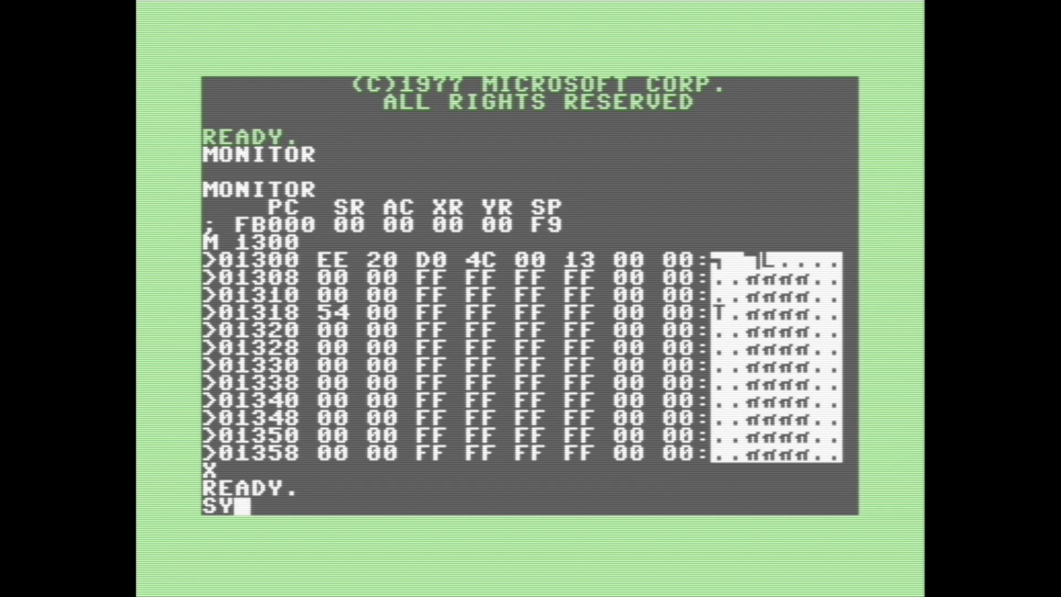
text(48)
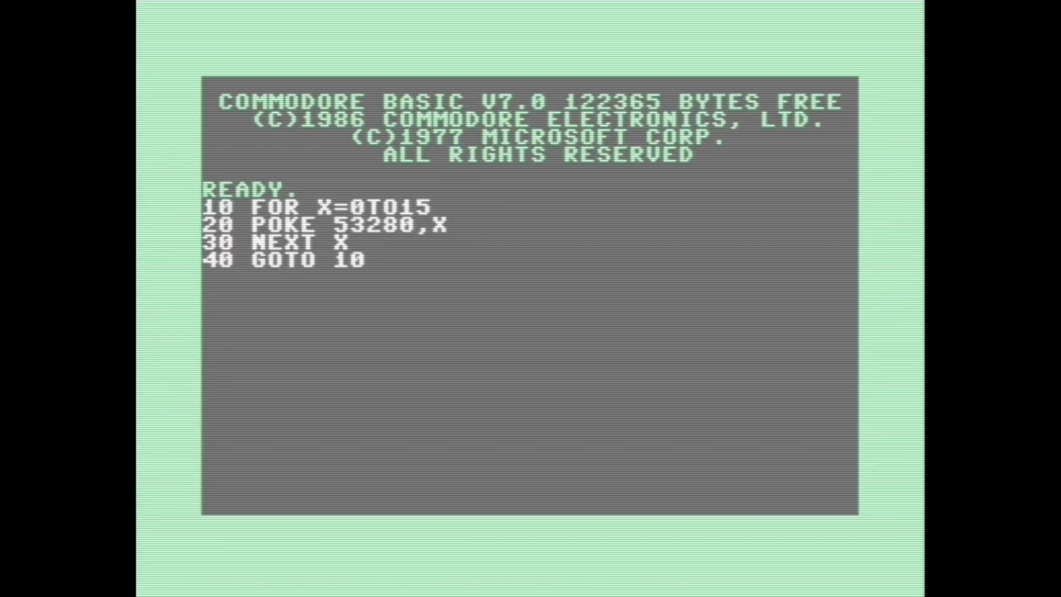
text(R)
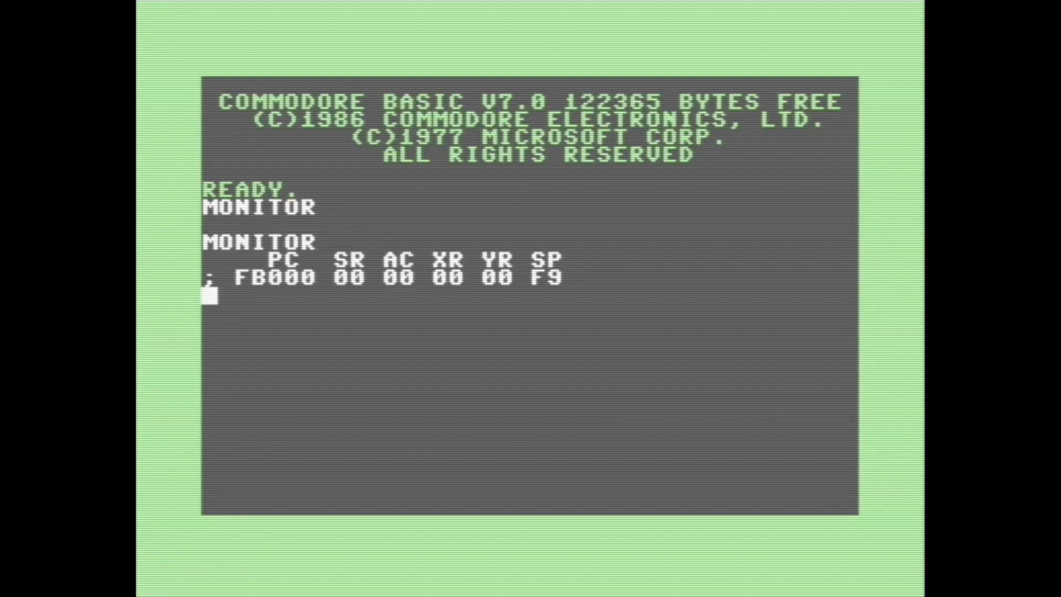
Dump the memory block from F41B9 to F4249 with the M command
text(M)
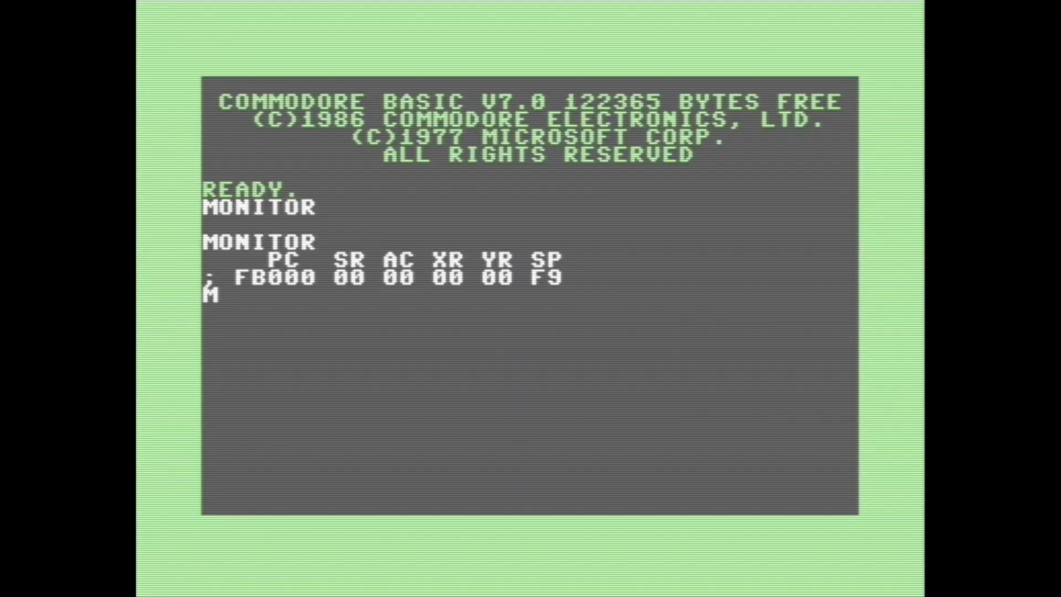
text(F)
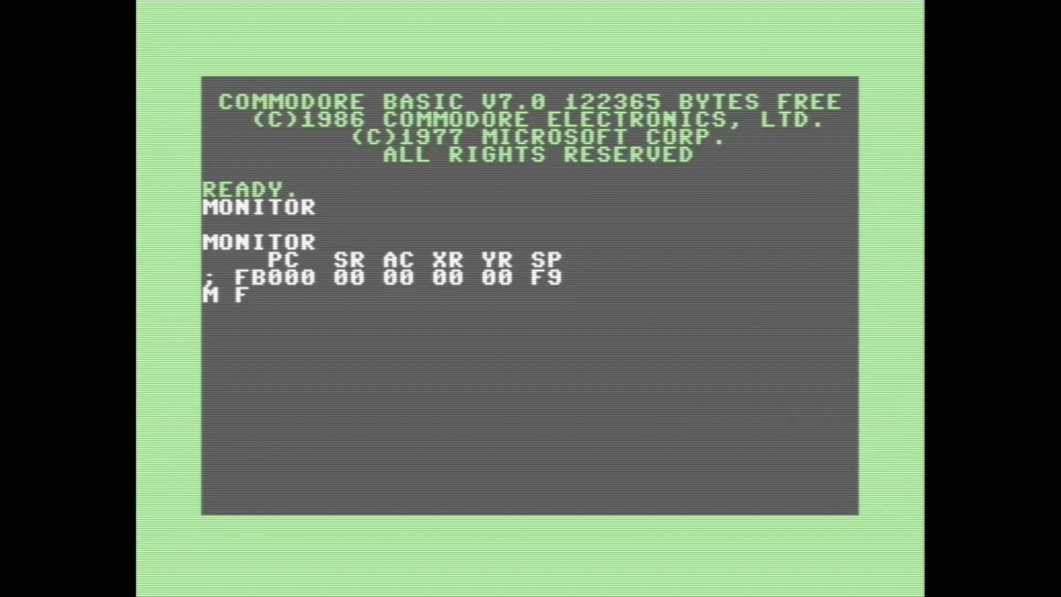
text(41B9 F4249)
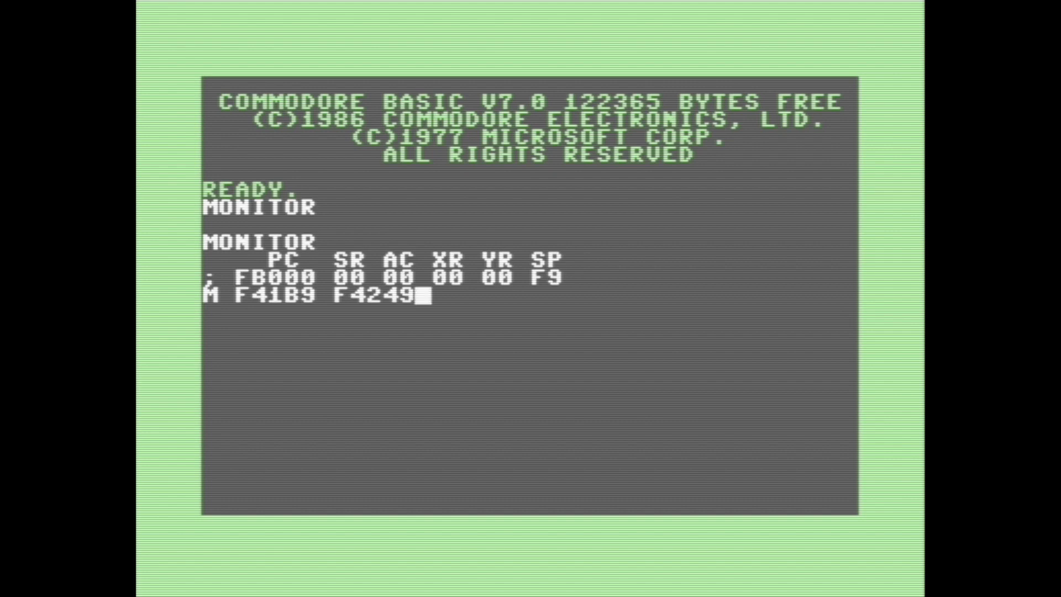
key(Return)
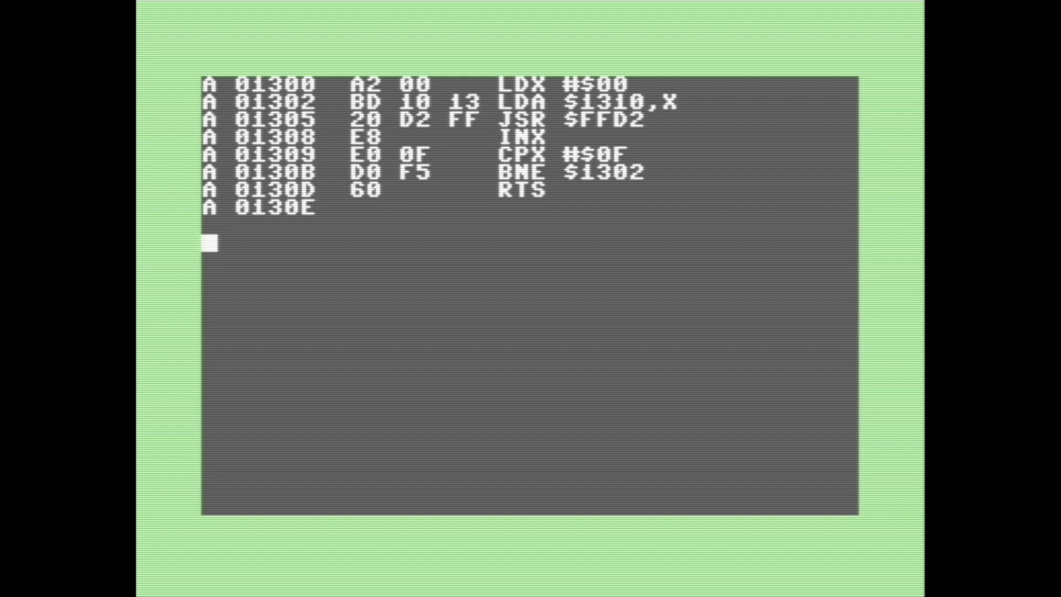
Check the code at 1300 with M, then run SYS 4864 to print HELLO WORLD!
text(M)
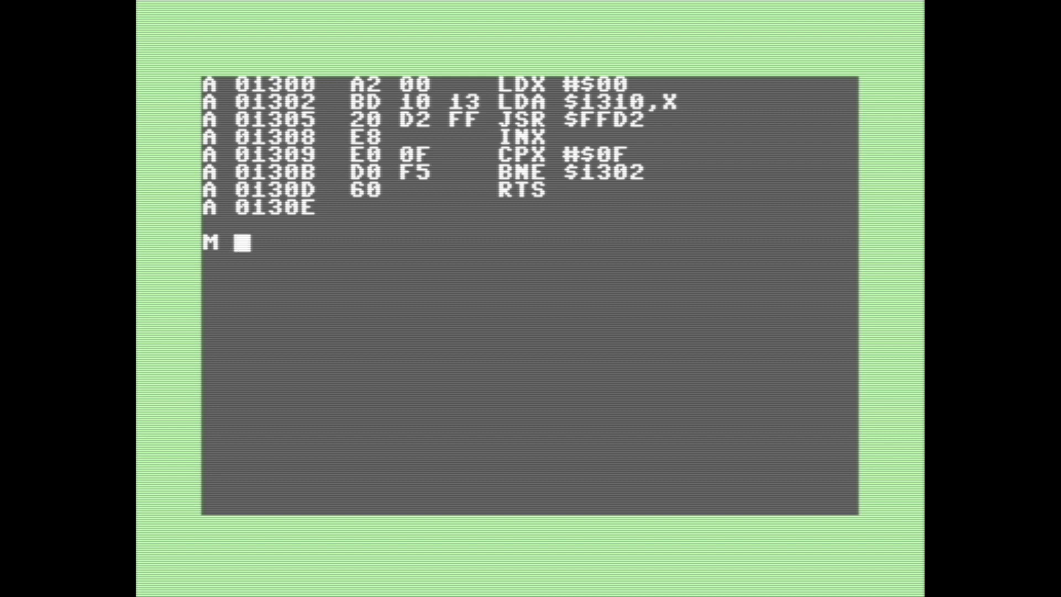
text(1300)
text(X)
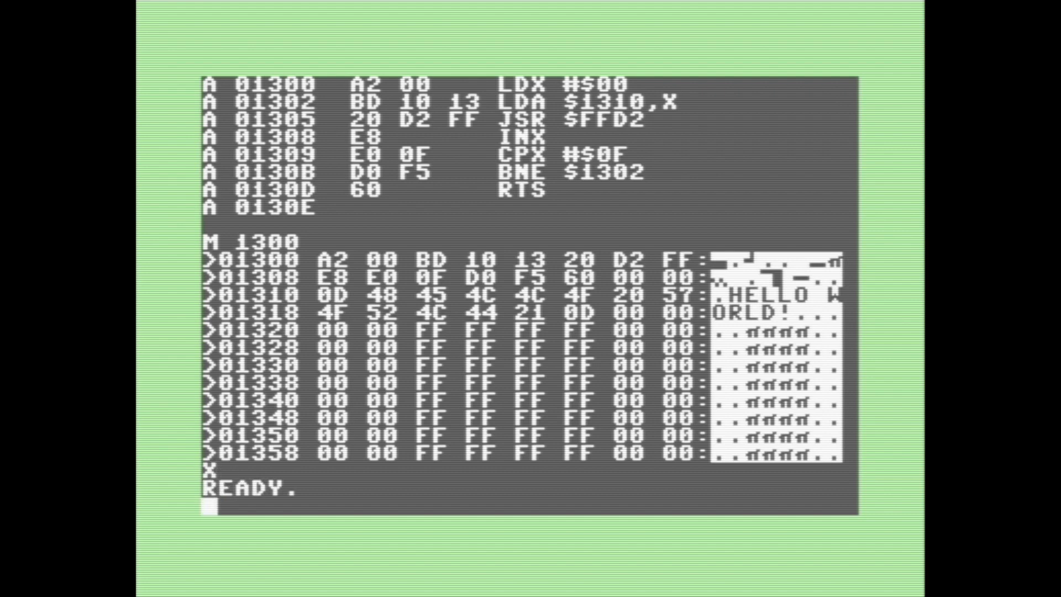
text(SYS)
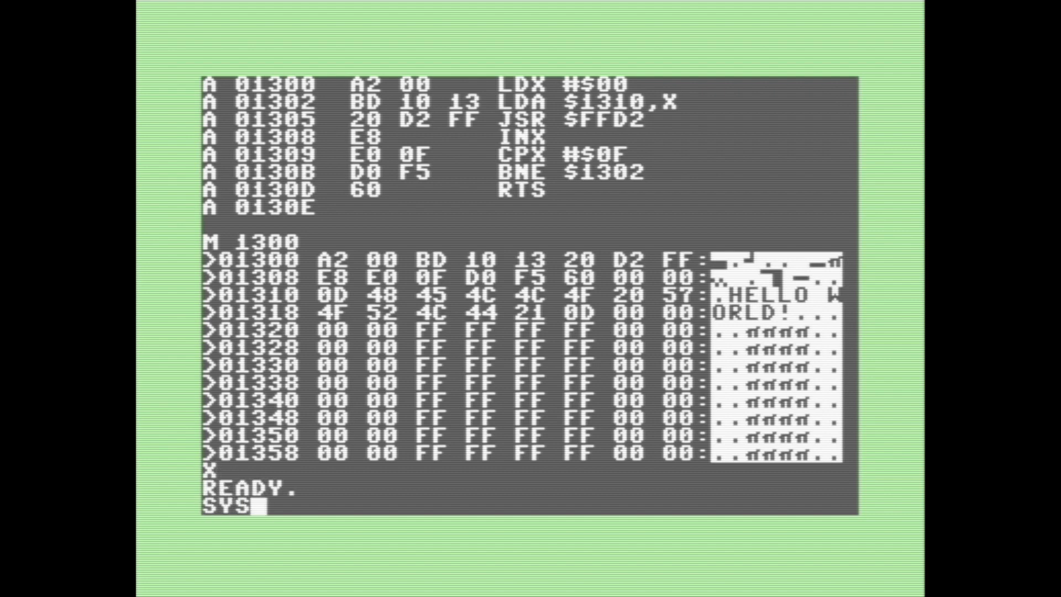
key(Return)
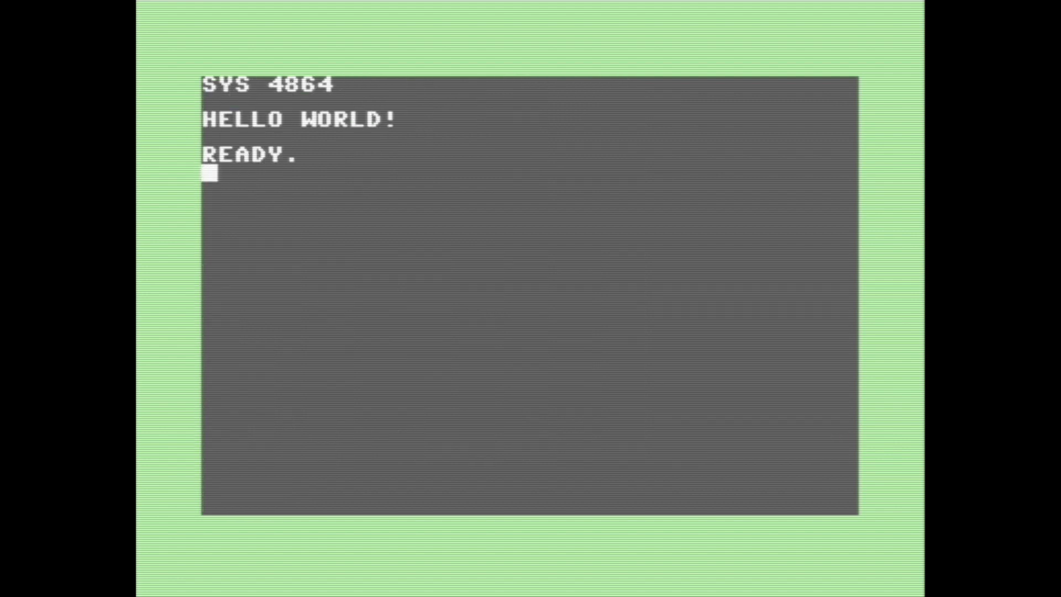
Zero-fill 1300–1318 with F 1300 1318 0 and inspect address 1300 with M
text(M 1300)
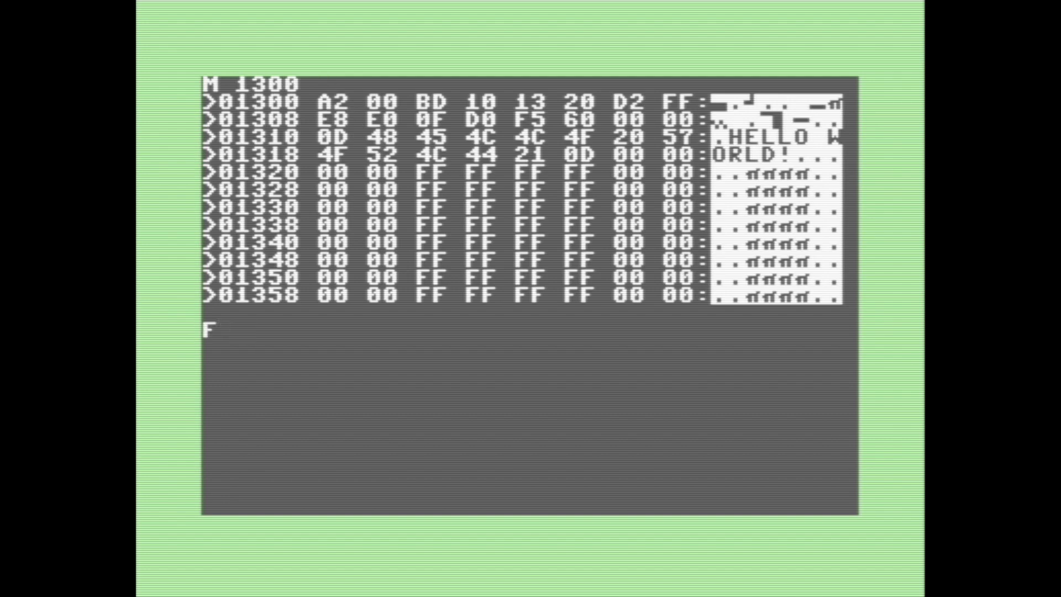
text(13)
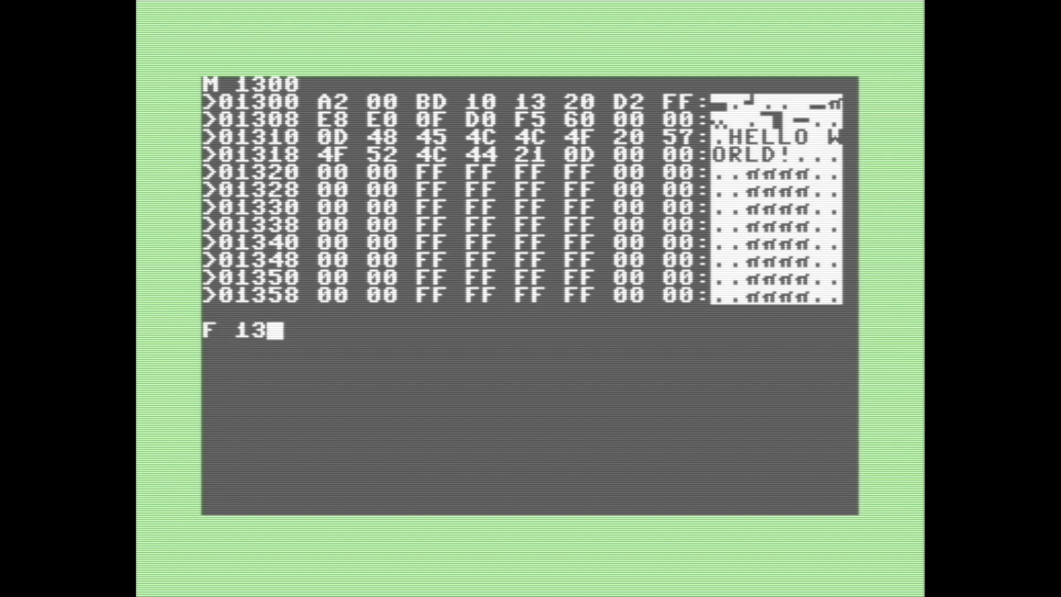
text(00)
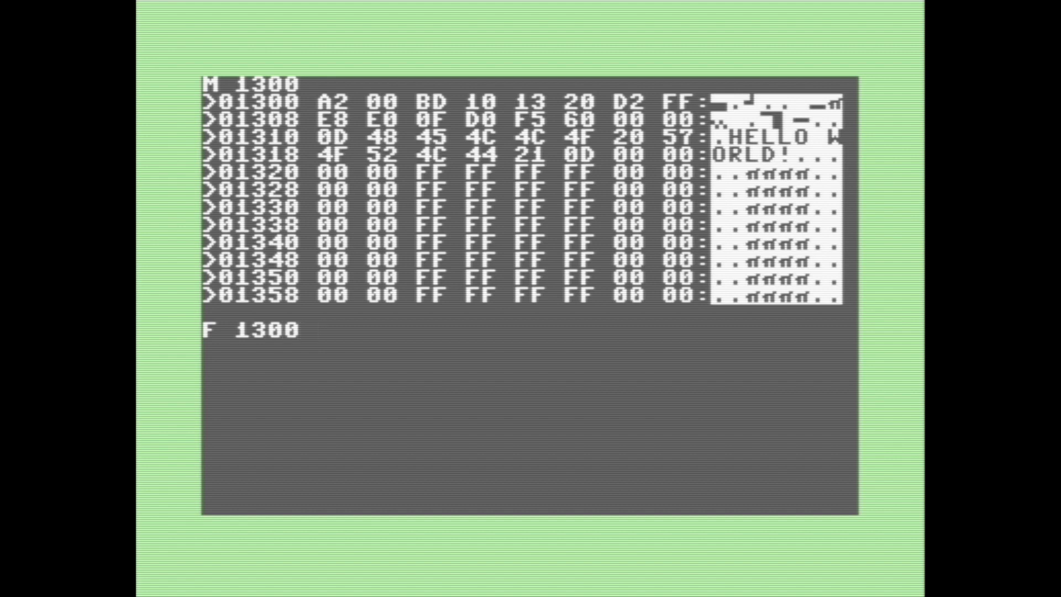
text(1318)
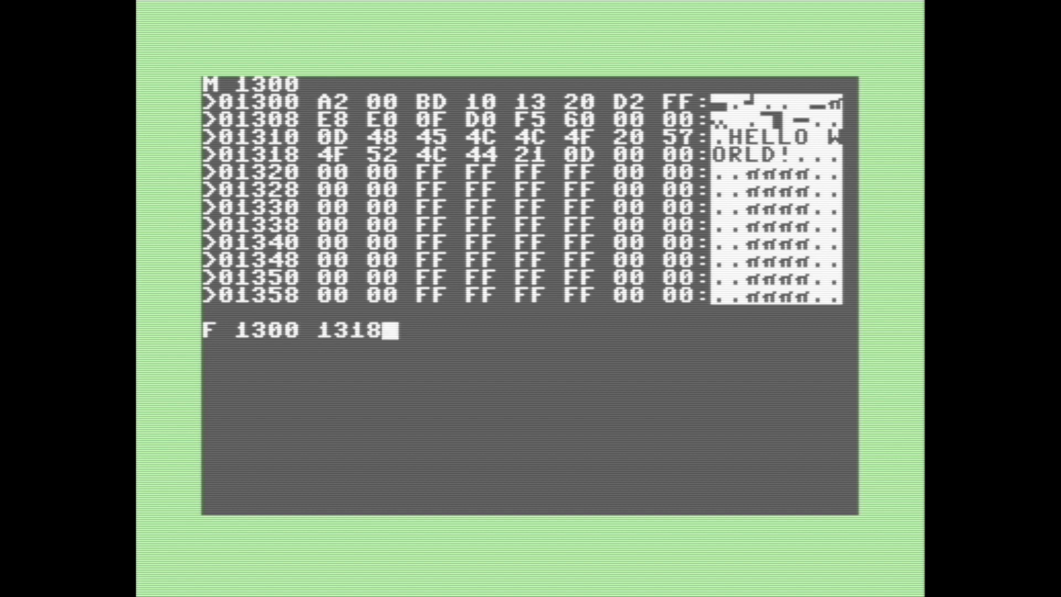
text(0)
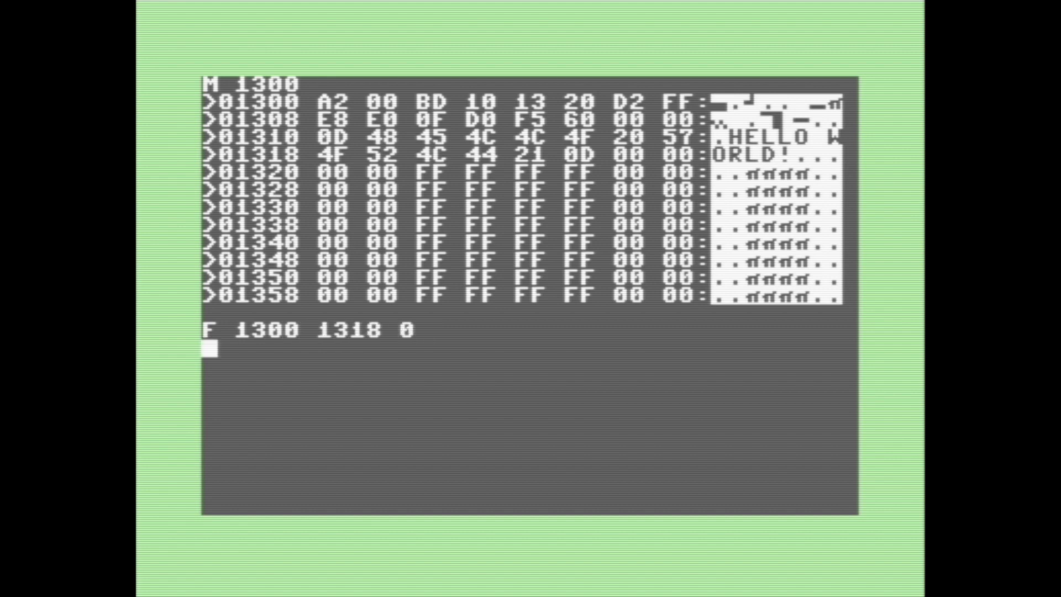
text(M)
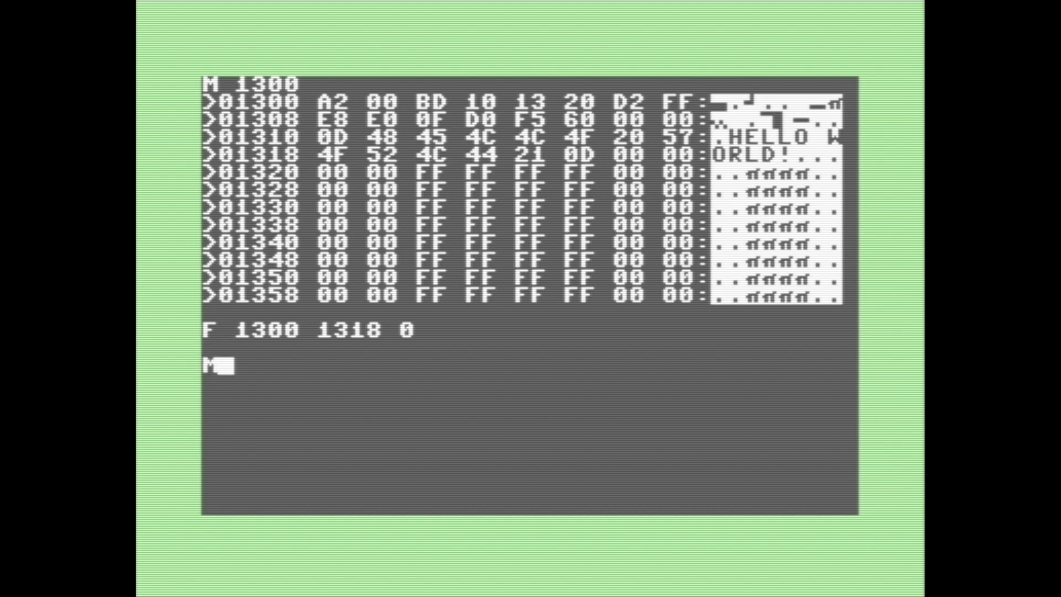
text(1300)
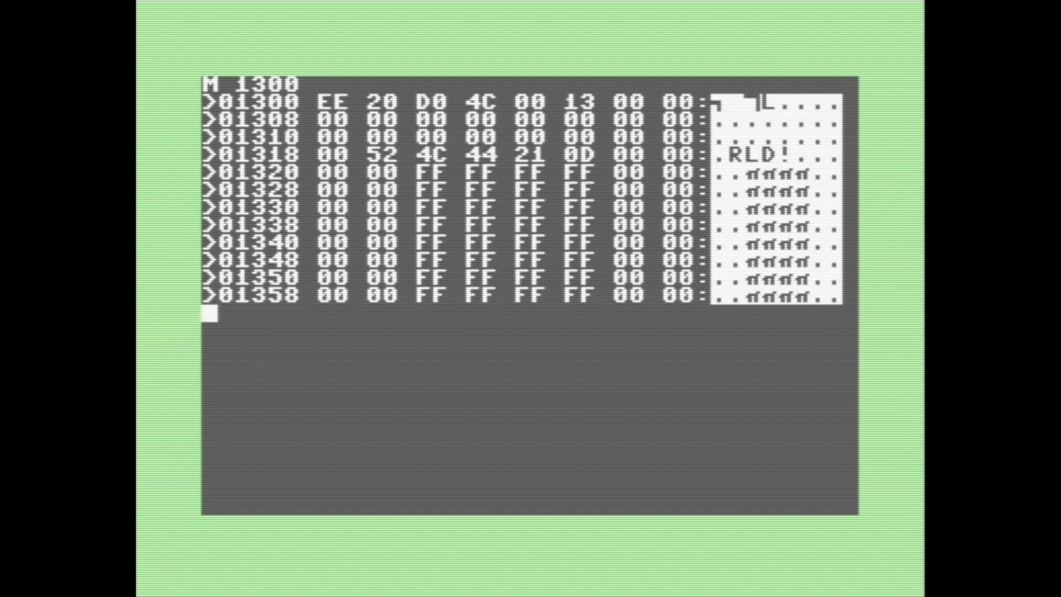
Disassemble the routine at address 1300 with D 1300
text(D)
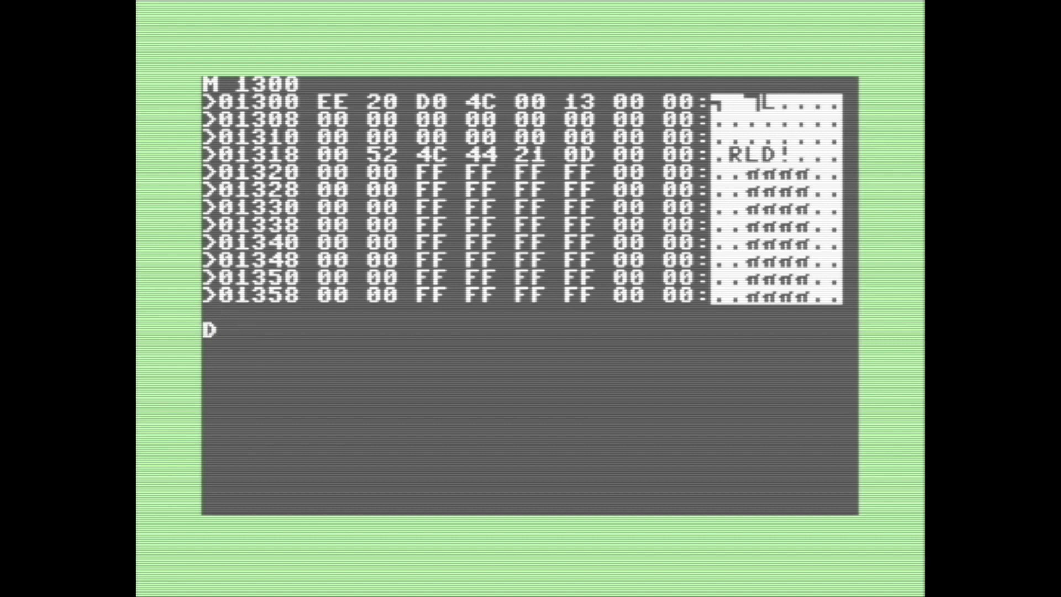
text(1300)
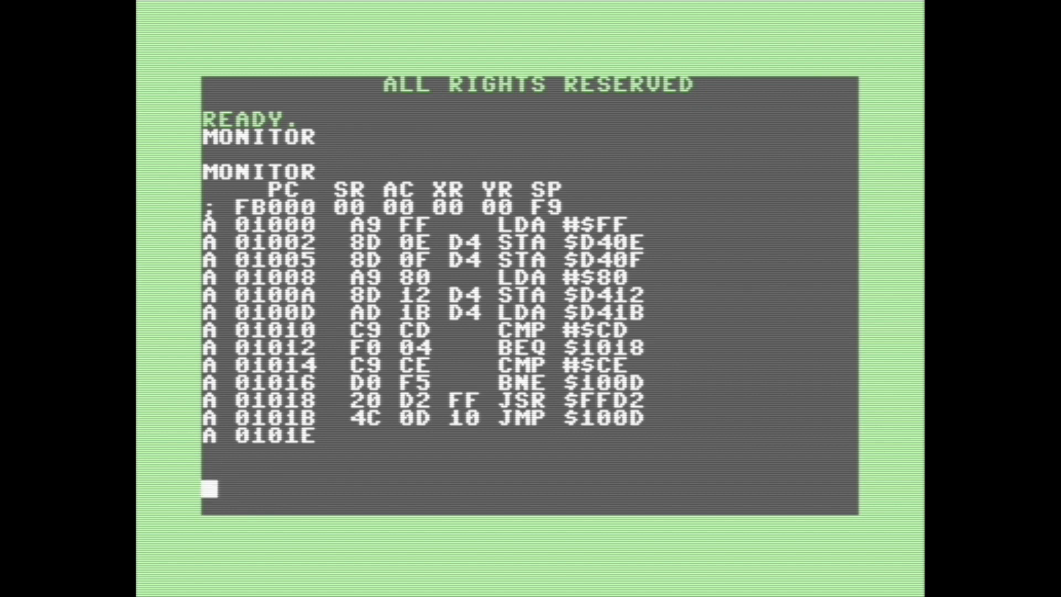
Save 1000–101E to device 8 as MAZE, exit, and run it with SYS 4096
text(S)
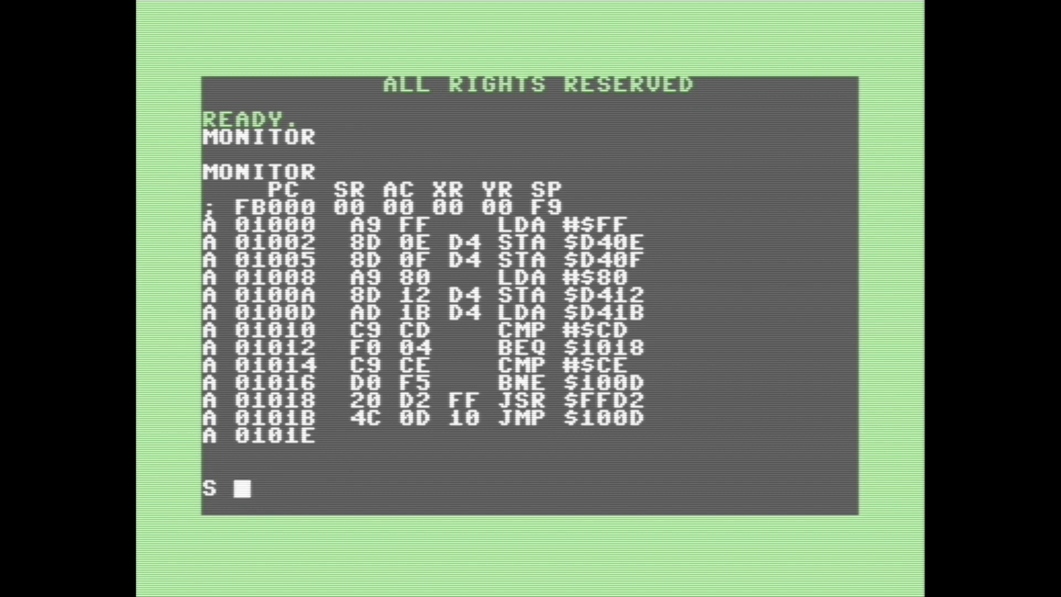
text("MAZ)
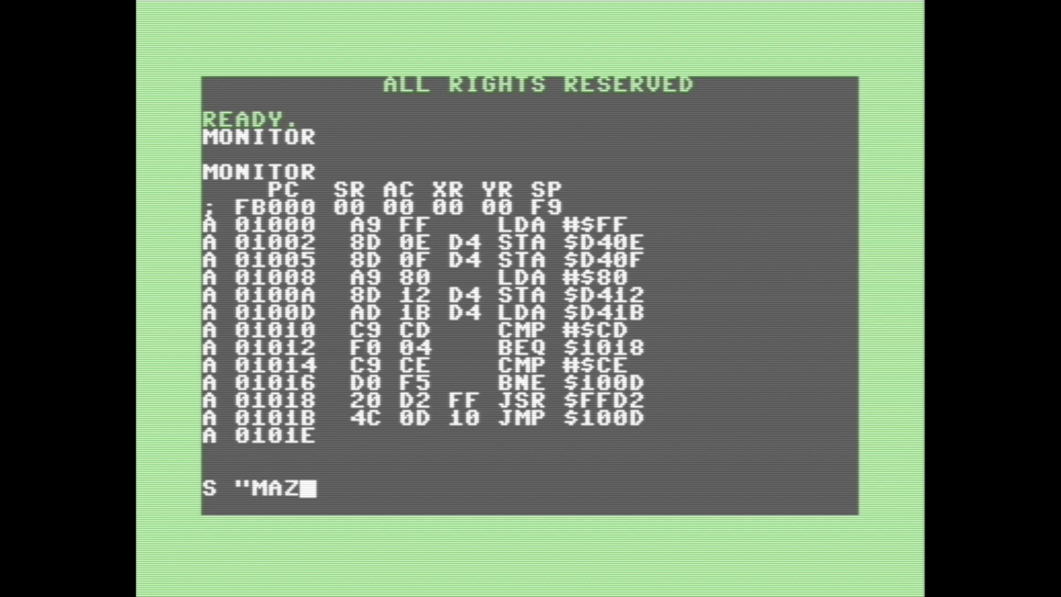
text(E")
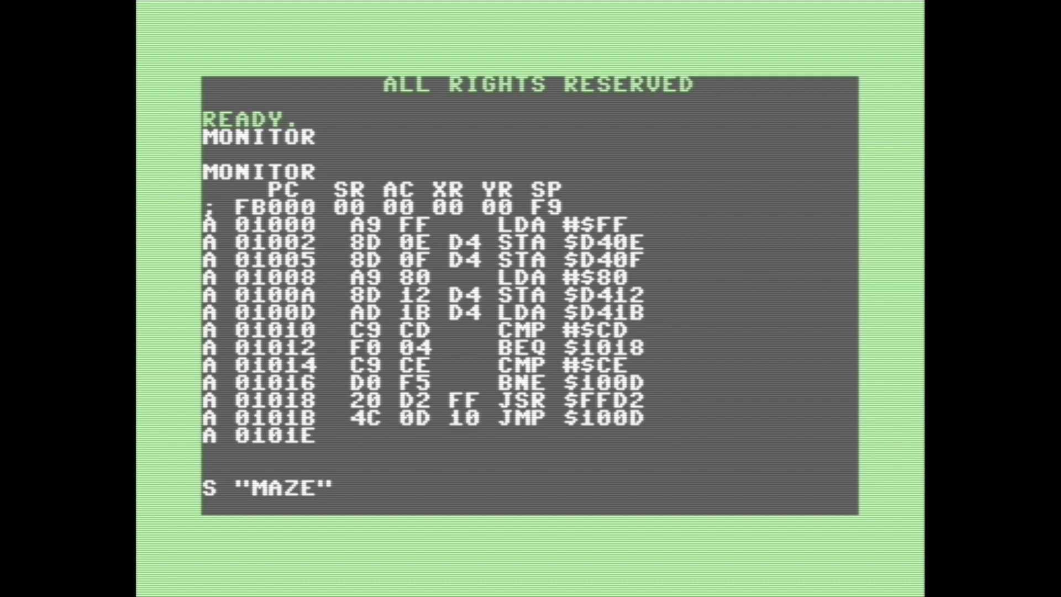
text(,8,)
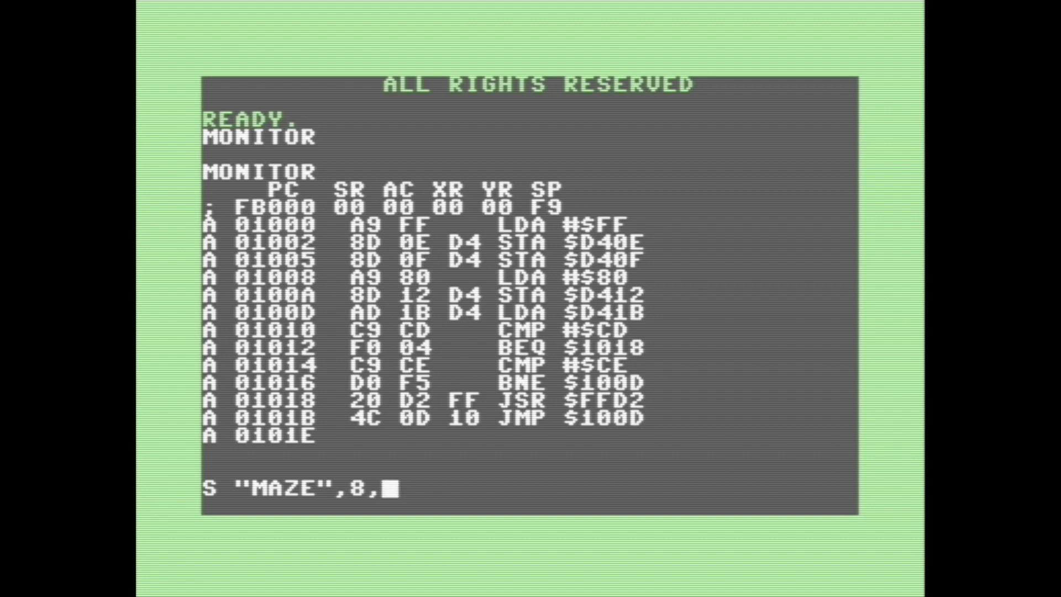
text(1000,101E)
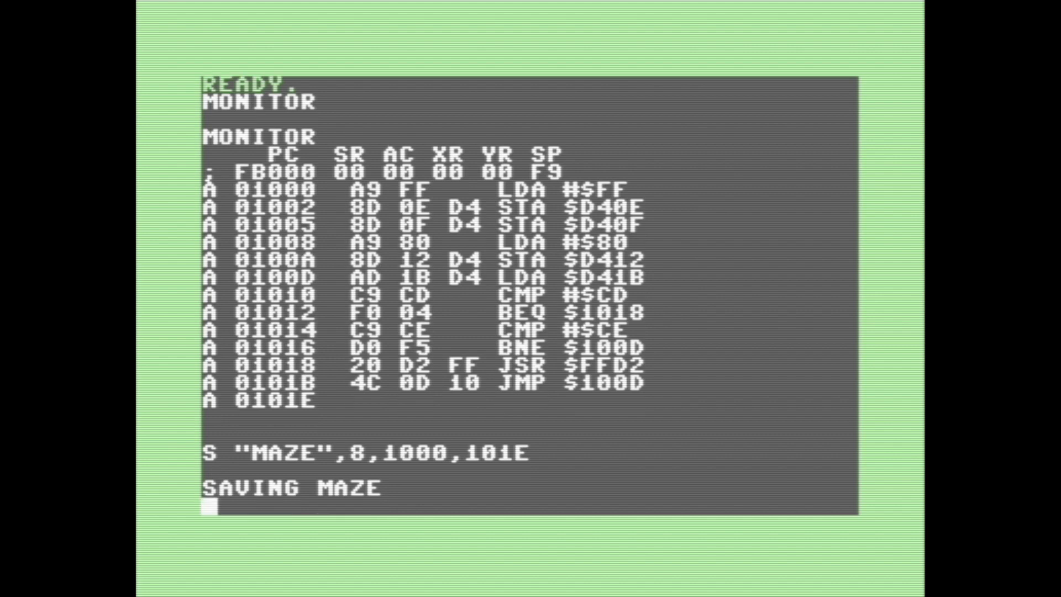
text(S)
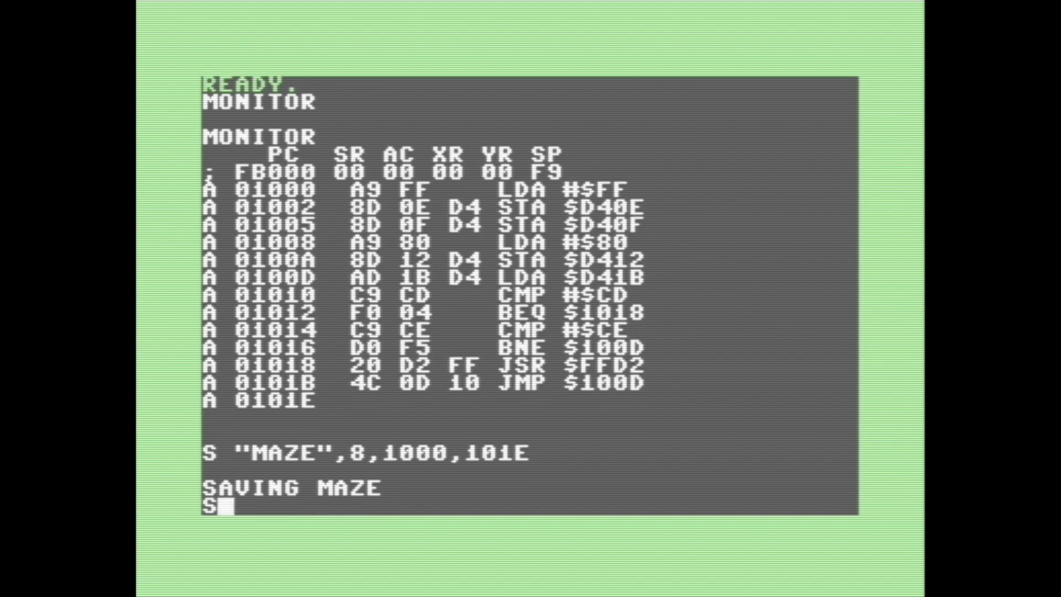
text(X)
text(SYS)
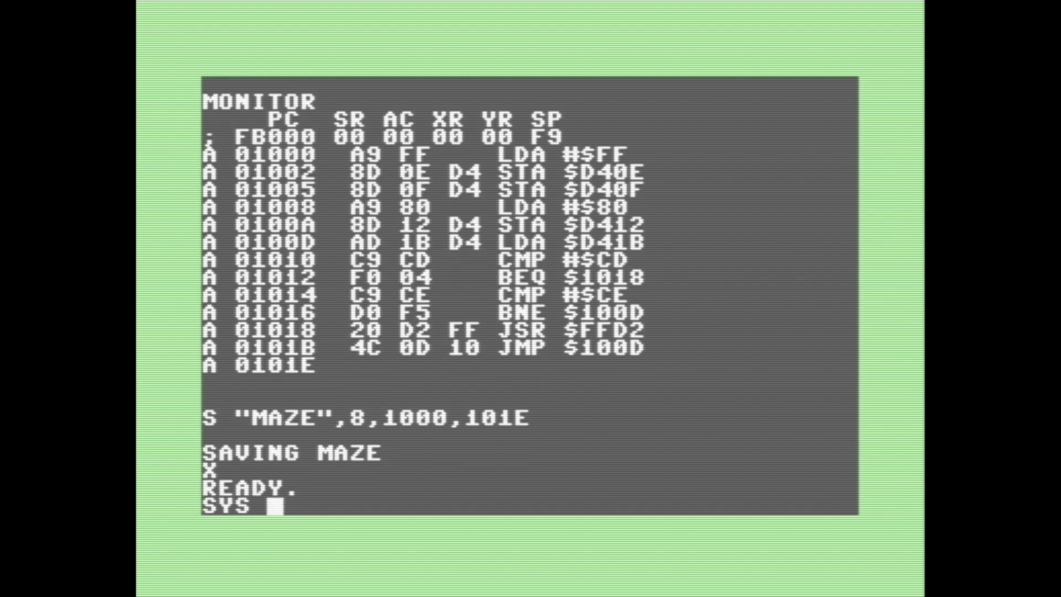
text(4096)
text(L)
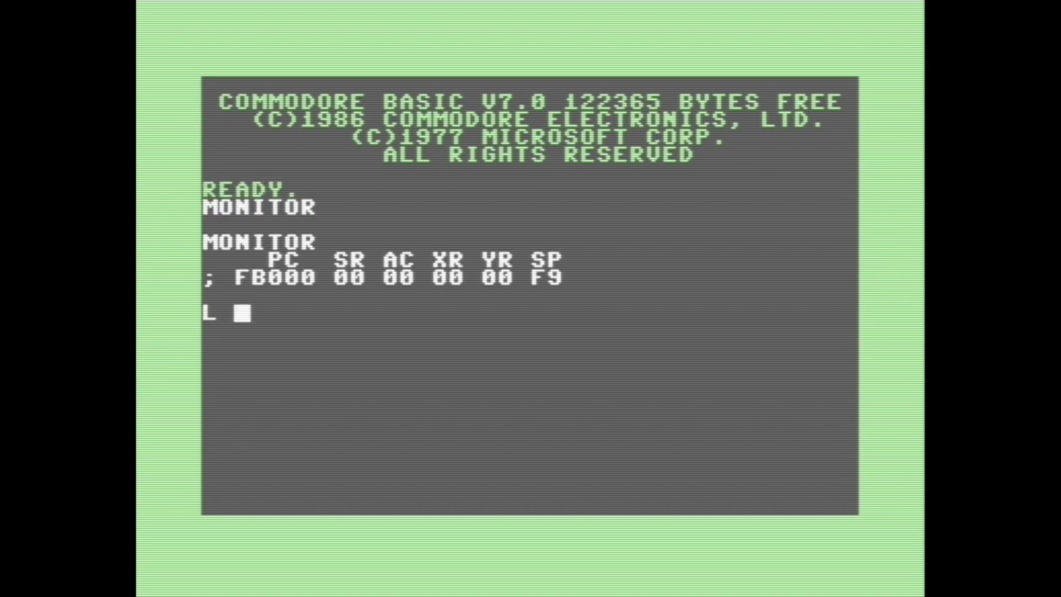
Load MAZE from device 8, disassemble 1000, and run it again with SYS 4096
text("M)
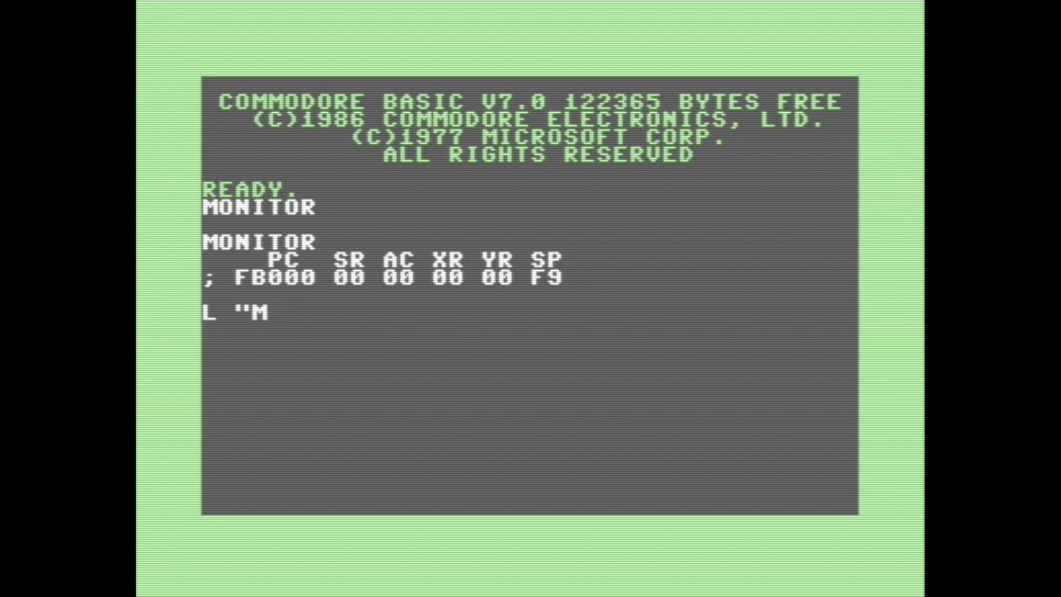
text(AZE",8,)
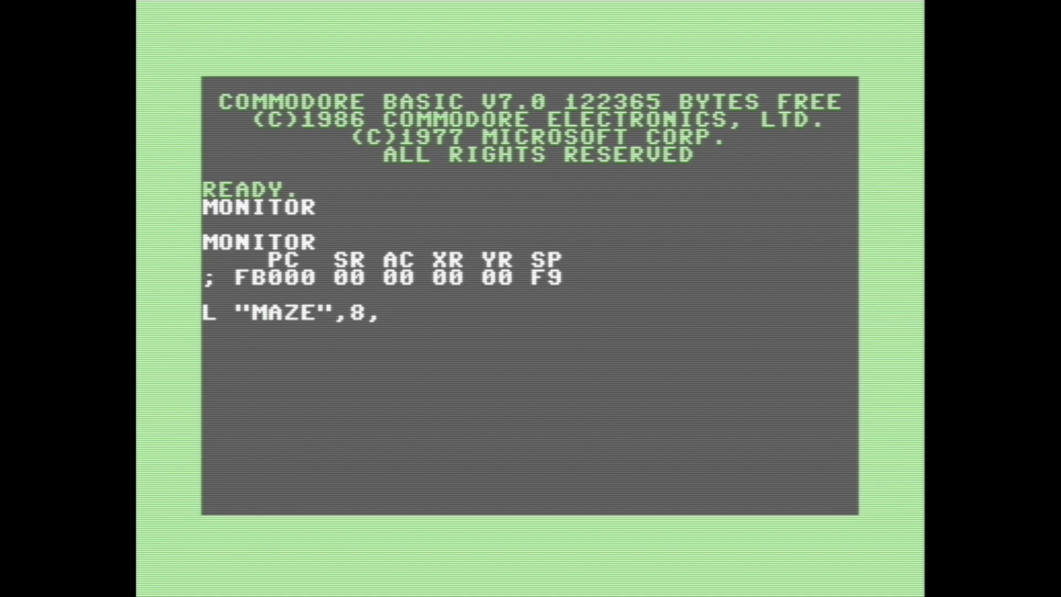
text(100)
text(SYS 40)
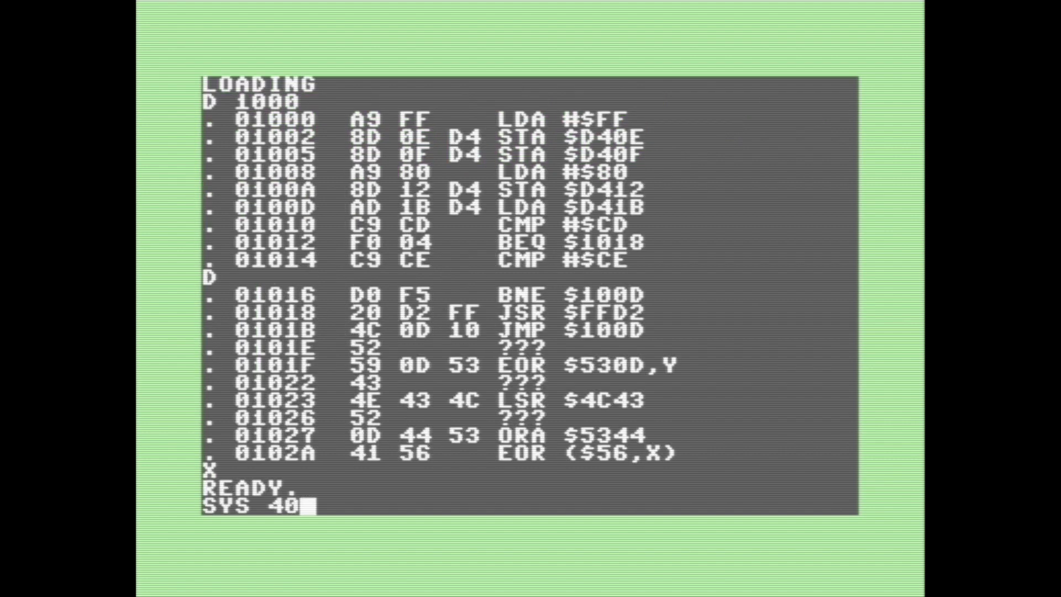
key(Return)
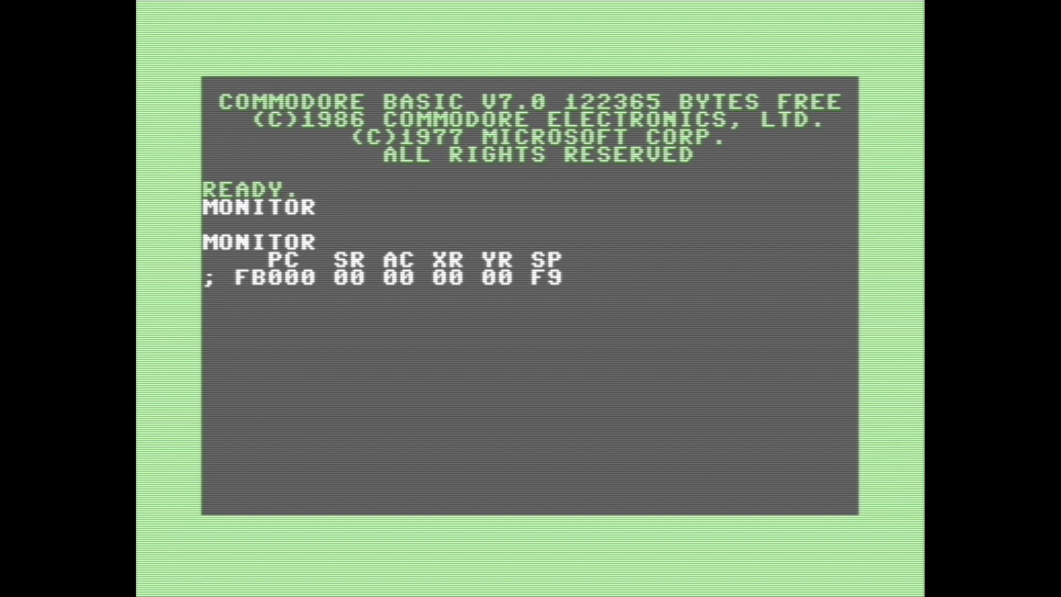
Hunt F41B9–F4249 for byte 43 with H F41B9 F4249 43
text(H)
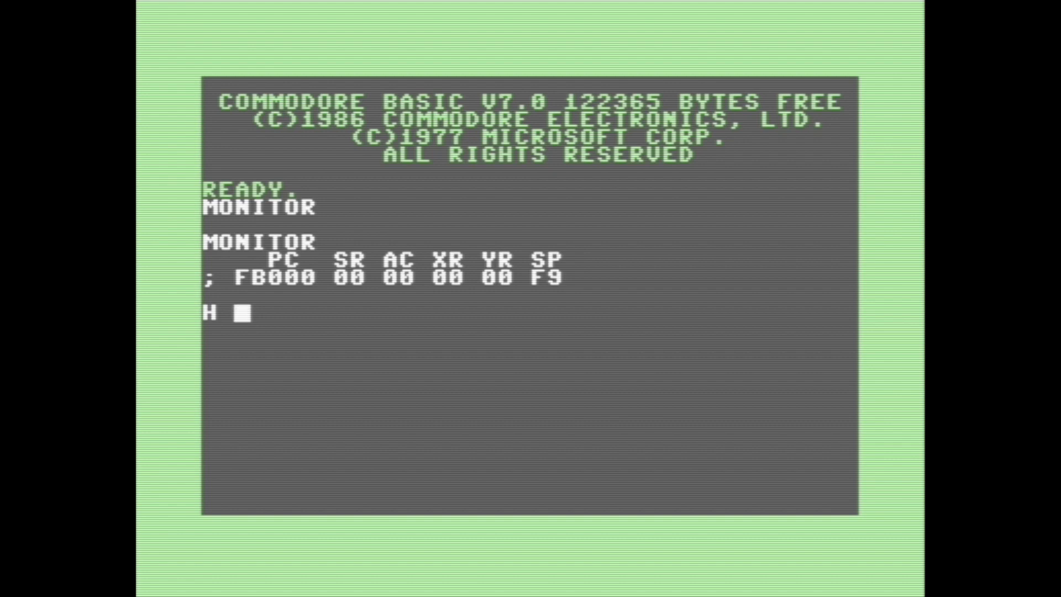
text(F41B9 F4249)
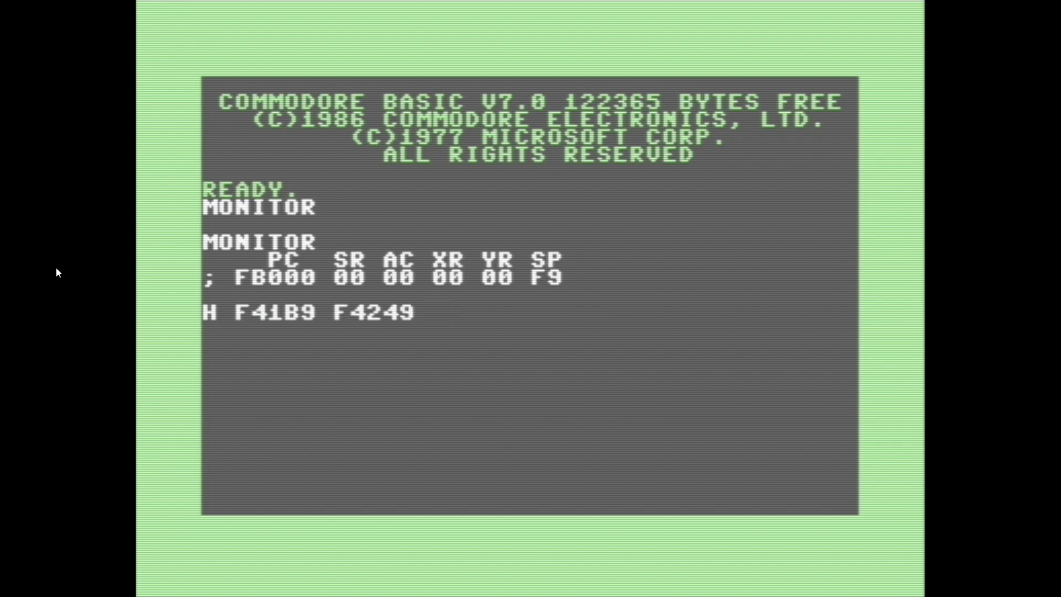
text(43)
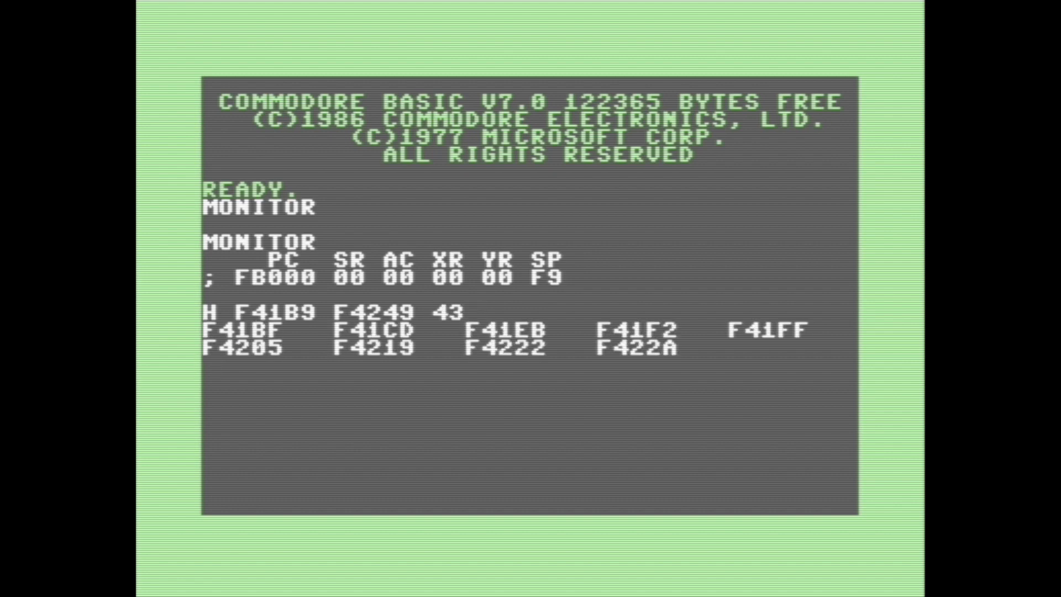
key(enter)
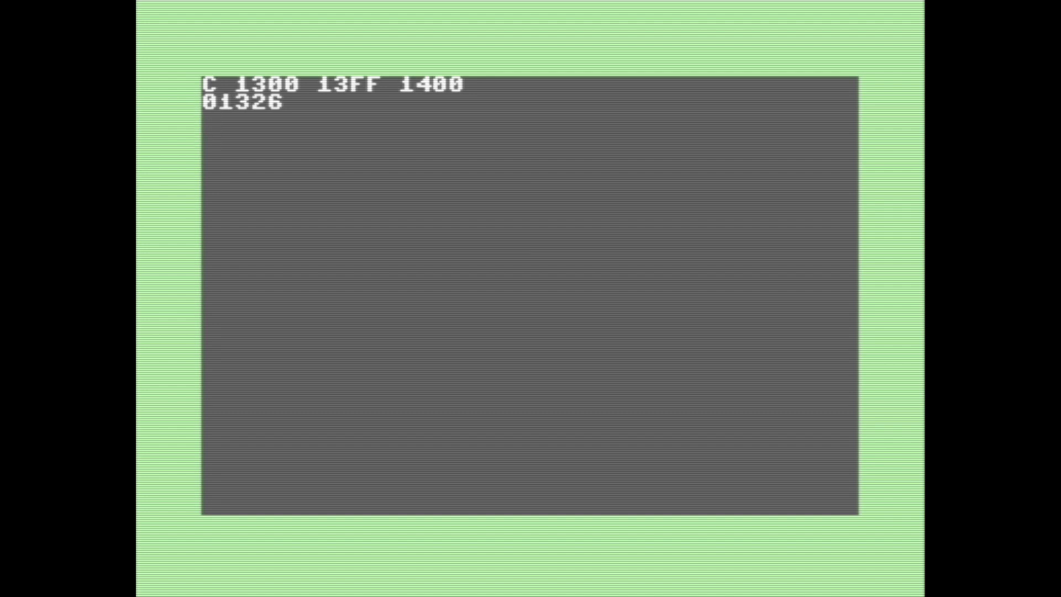
Start the M 1300 command to review memory from 1300
text(M 1300)
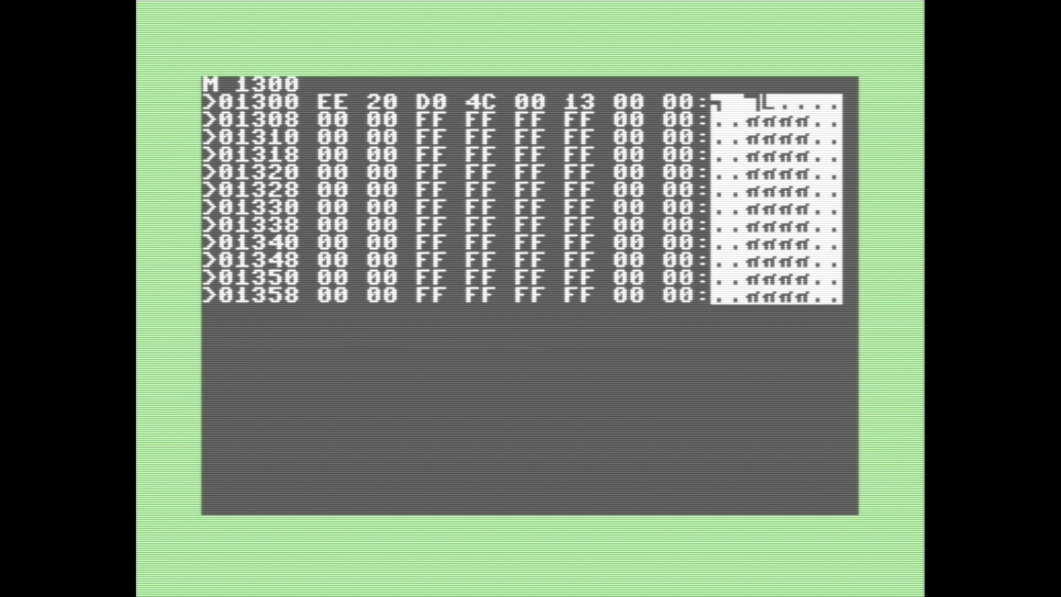
text(T 130)
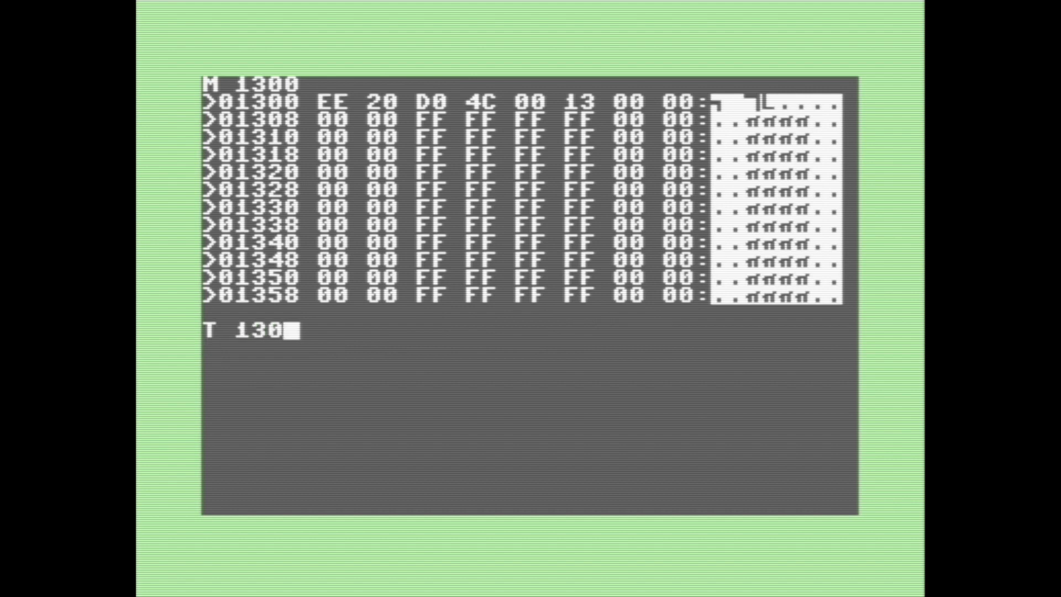
text(0)
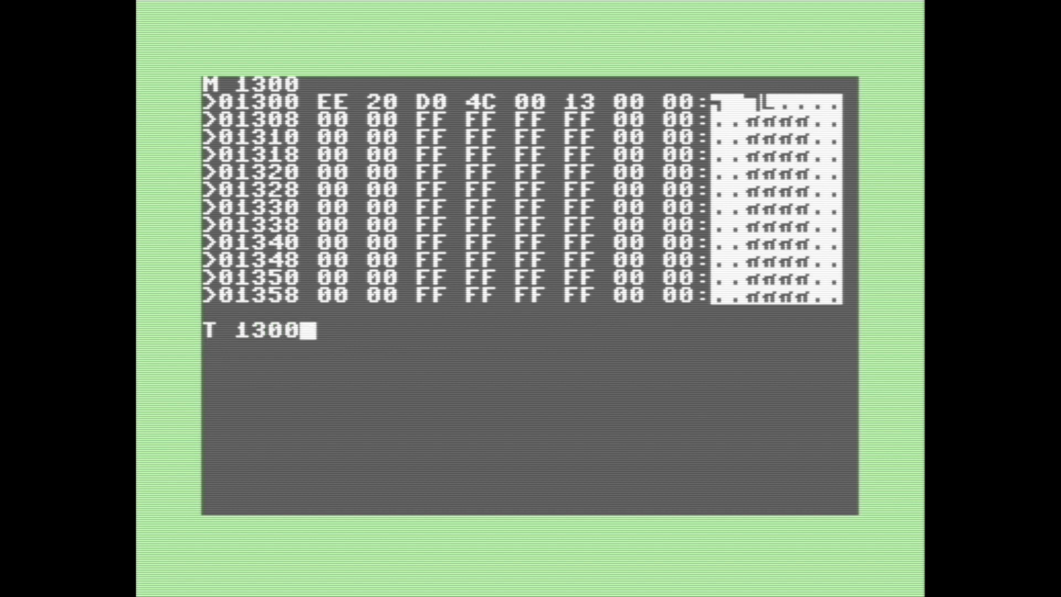
text(i)
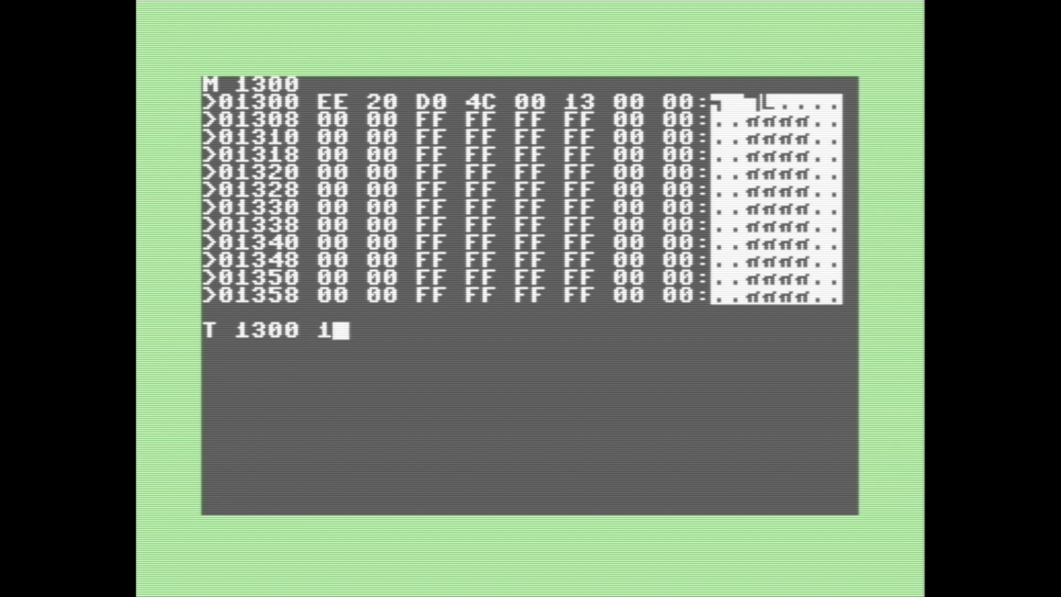
text(306)
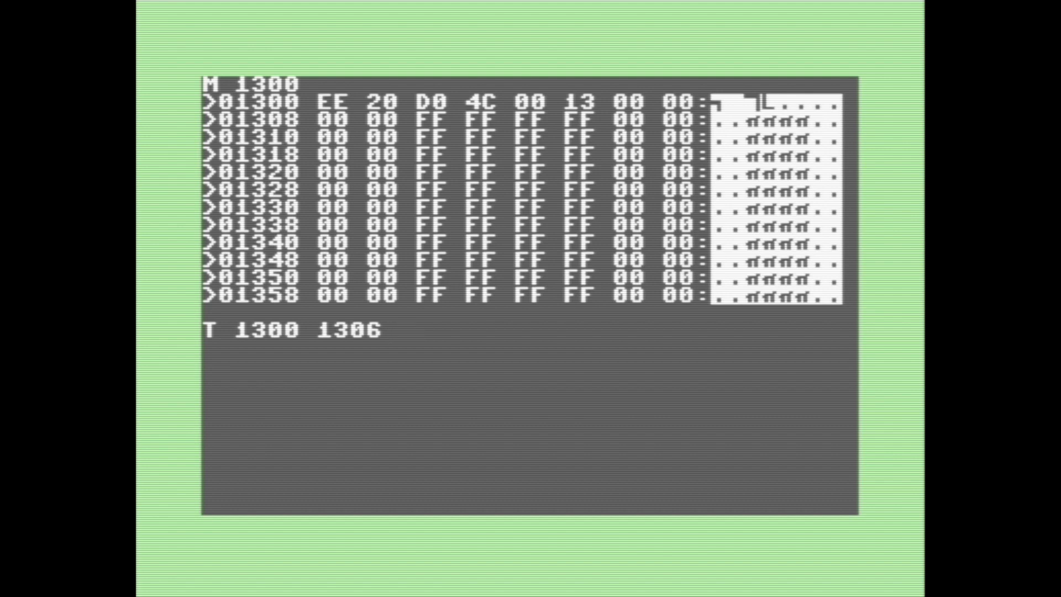
text(1400)
text(MONITIO)
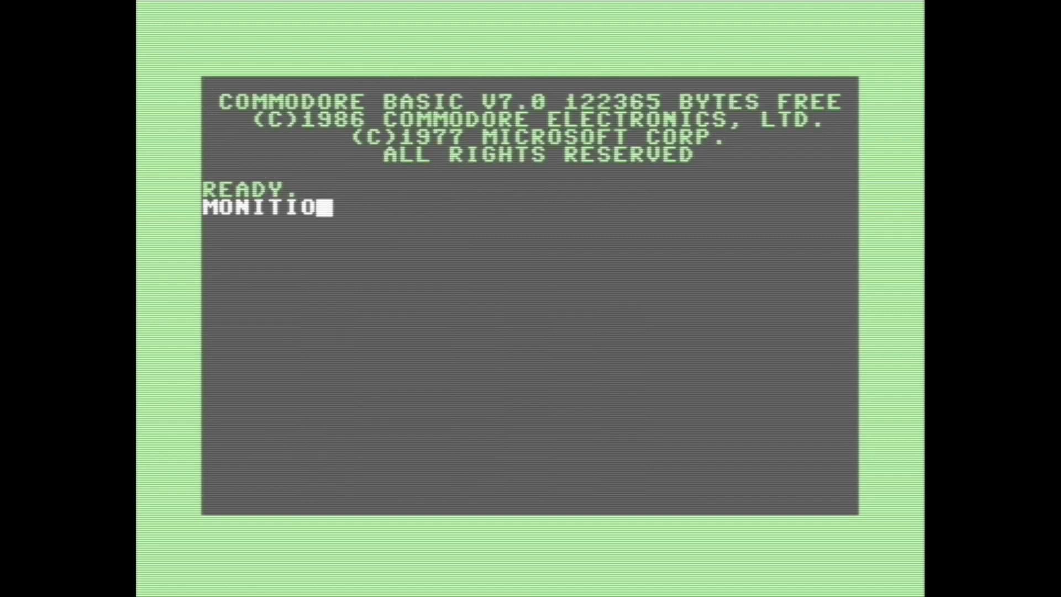
Edit the register line to ; FB000 00 56 88 so AC=56, XR=88, and recheck with R
key(Backspace)
text(R)
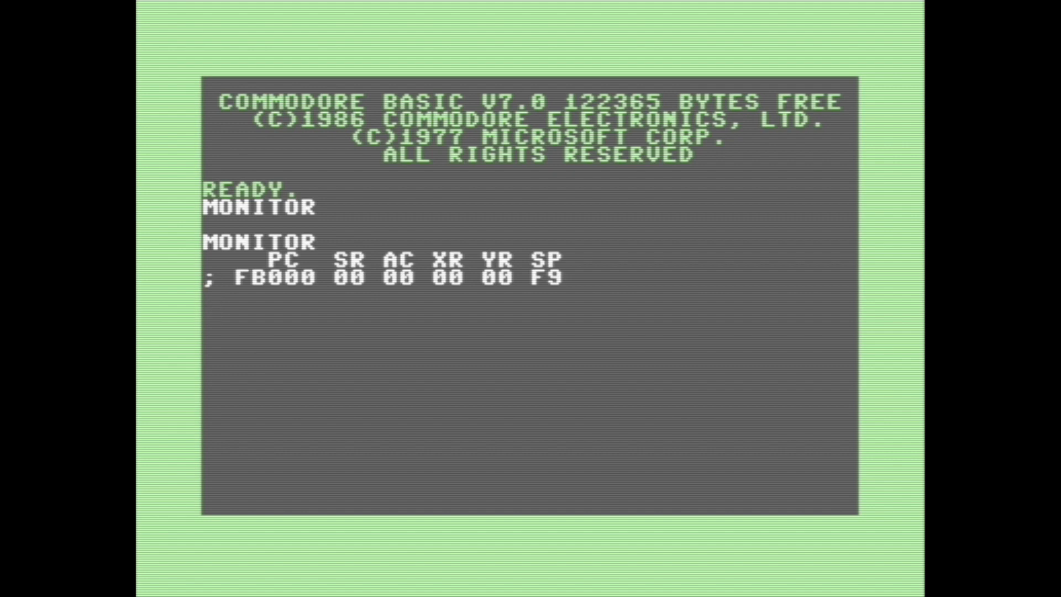
key(enter)
text(;)
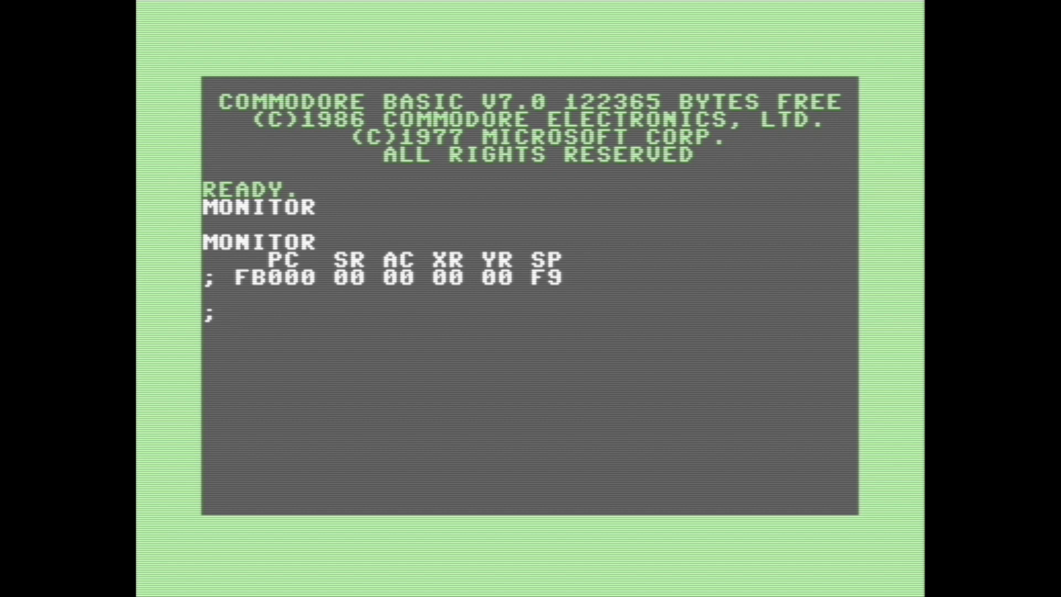
text(F)
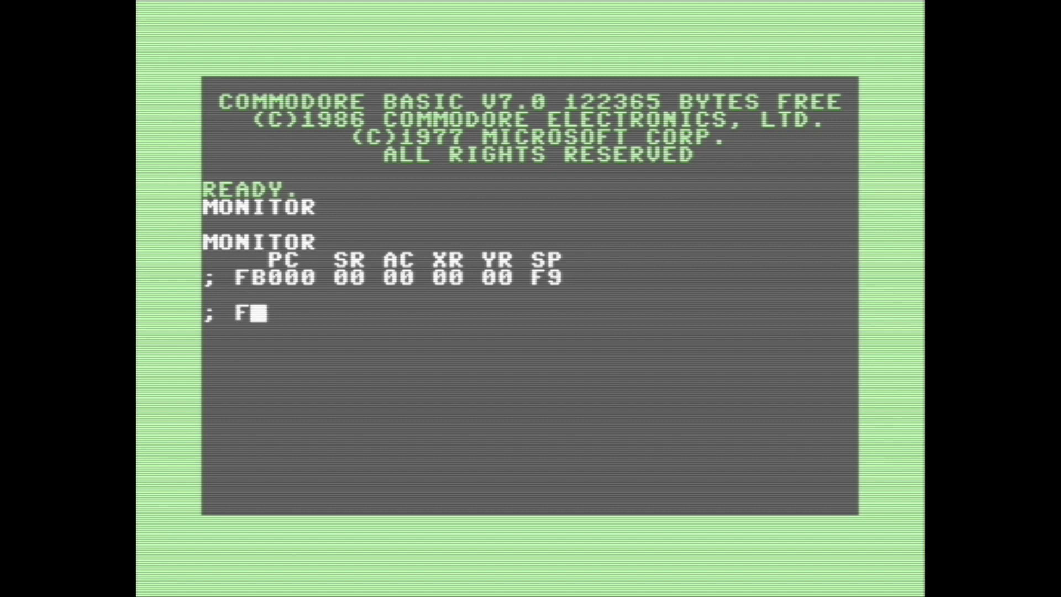
text(B)
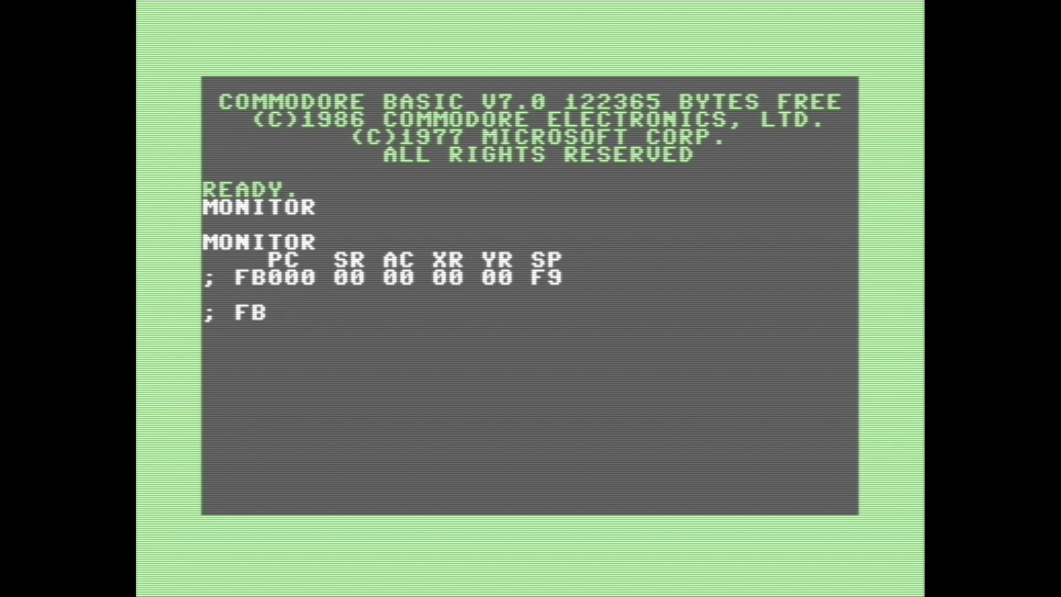
text(000)
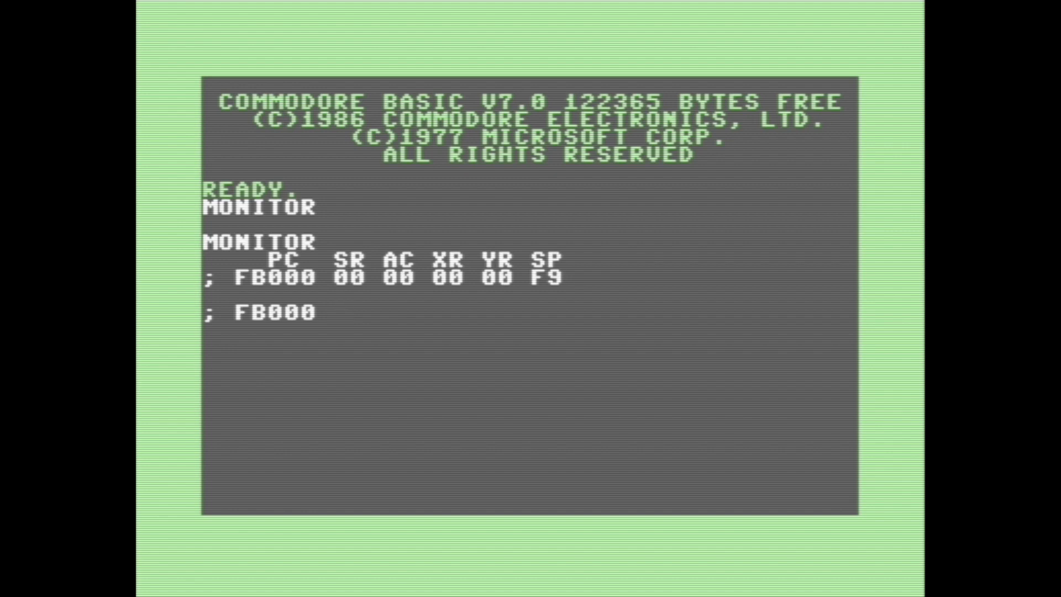
text(00)
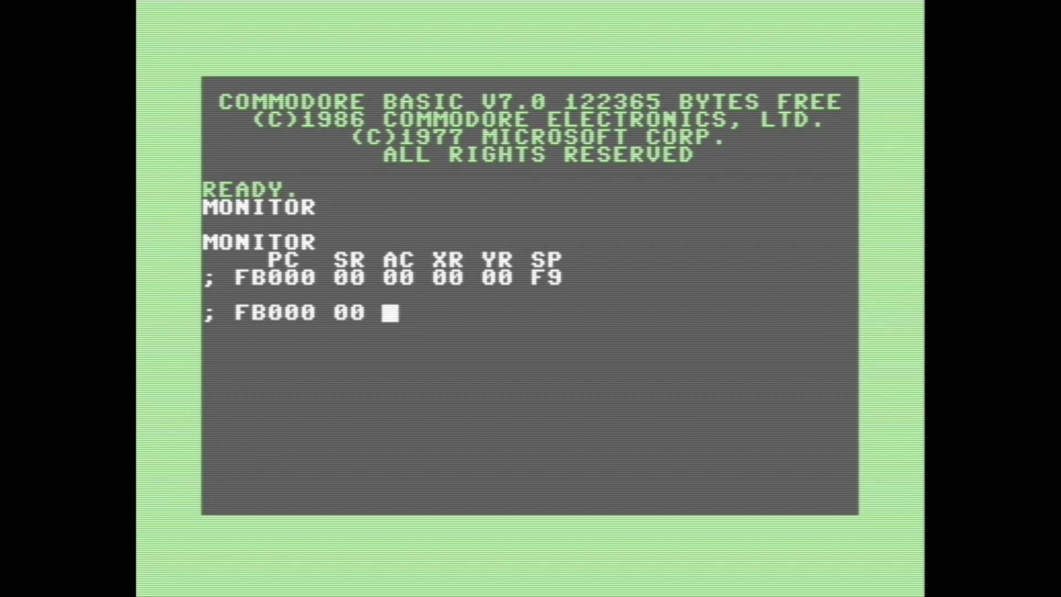
text(56)
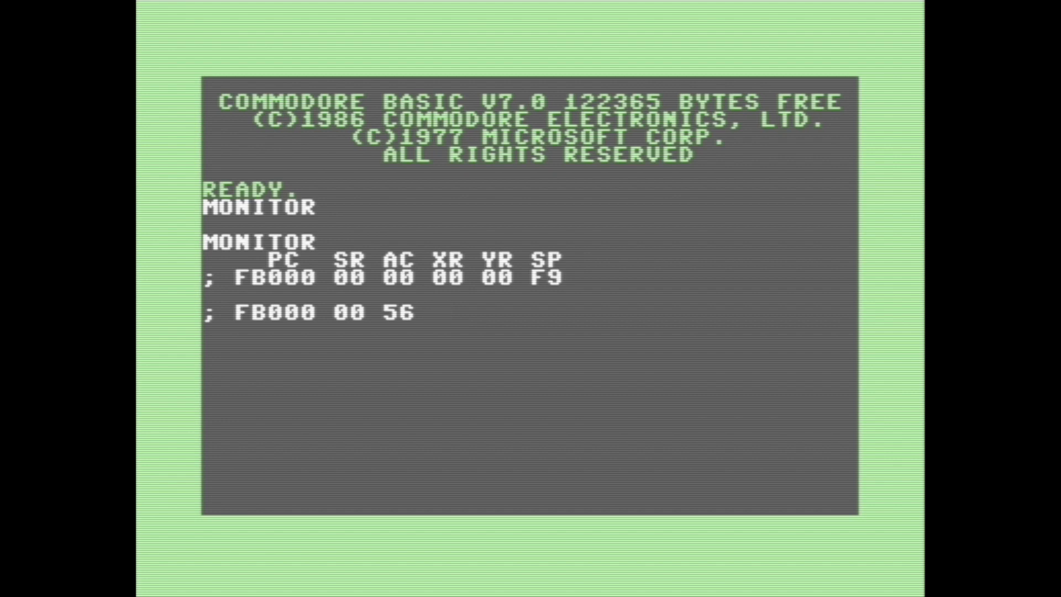
text(88 00 F9)
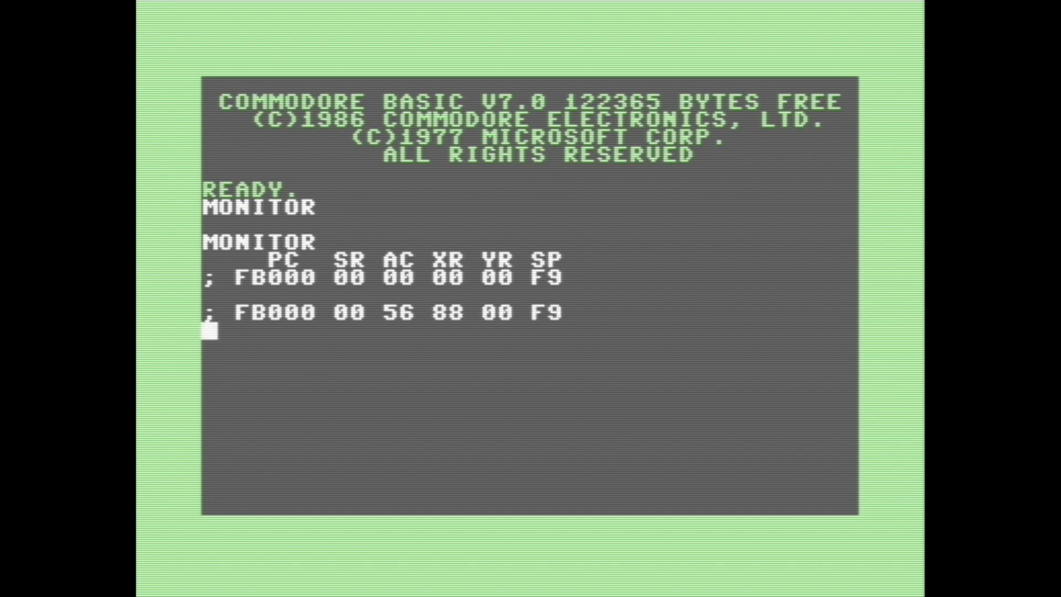
text(R)
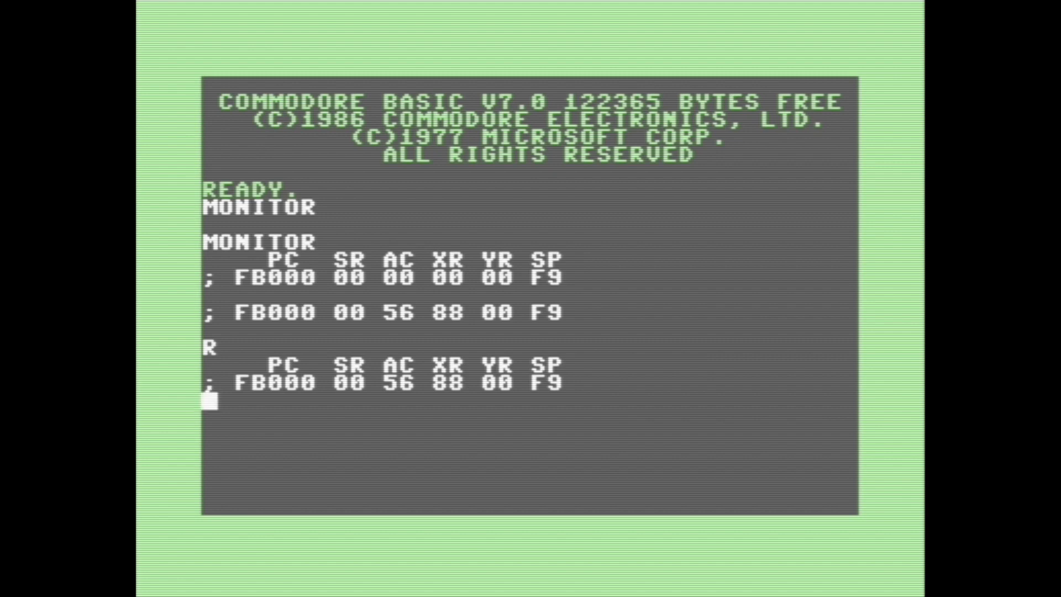
Assemble LDX #$A9, LDY #$FF and BRK at 1300, then run G 1300
text(.1)
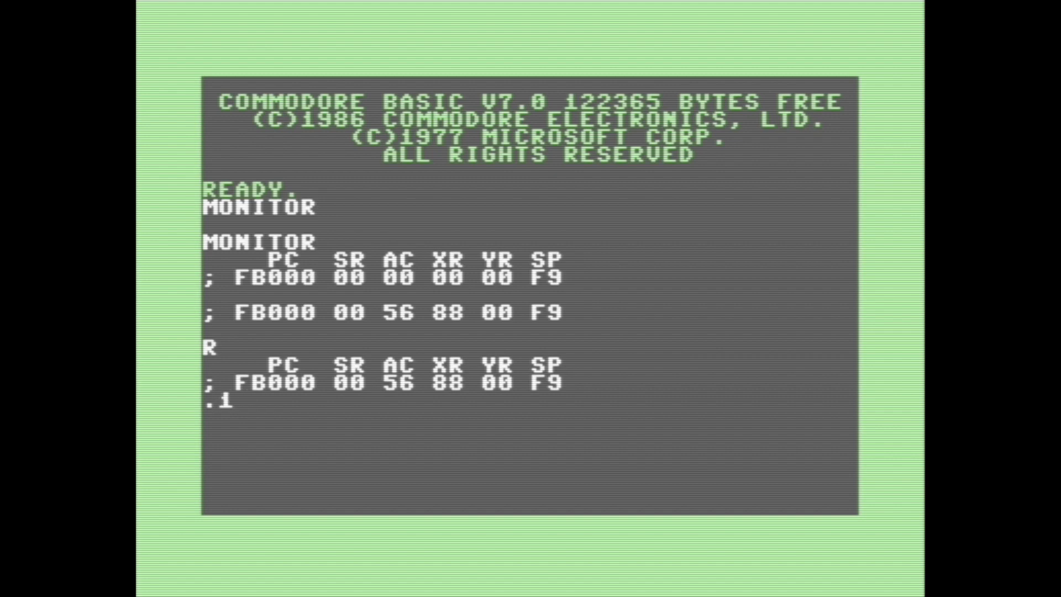
text(300 L)
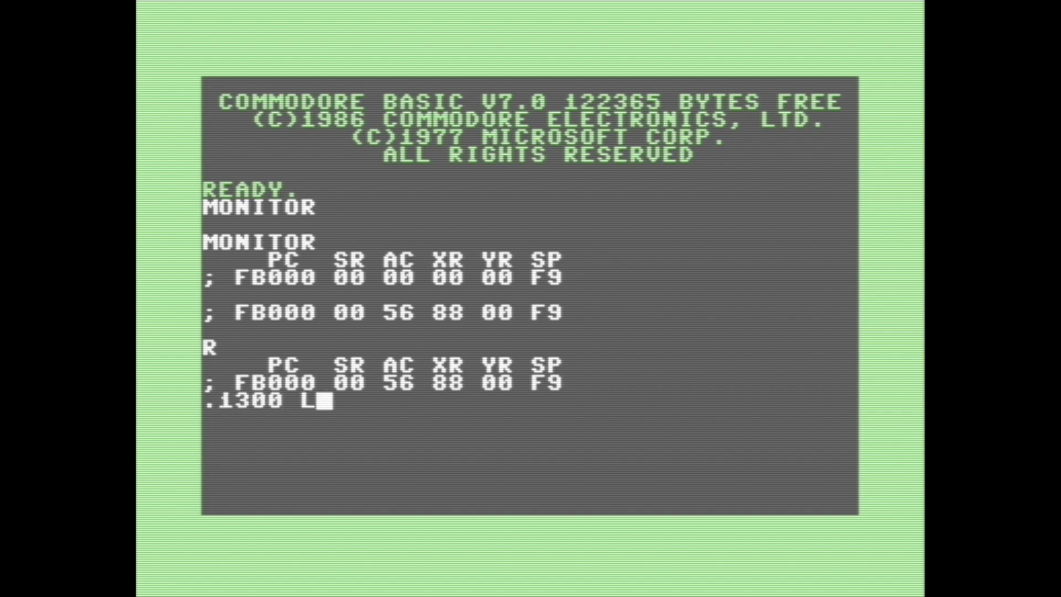
text(DX)
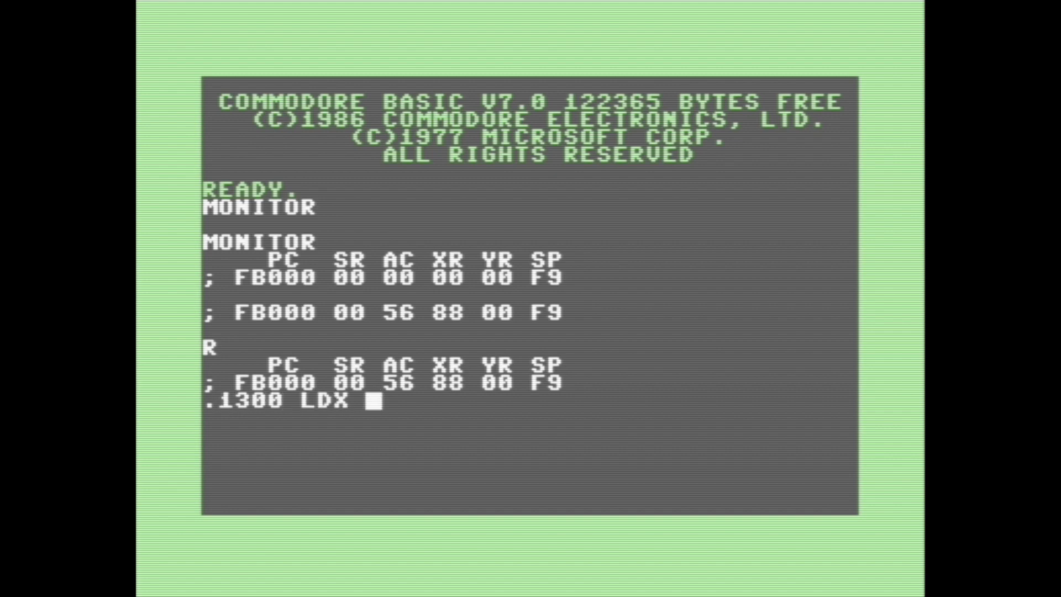
text(#$)
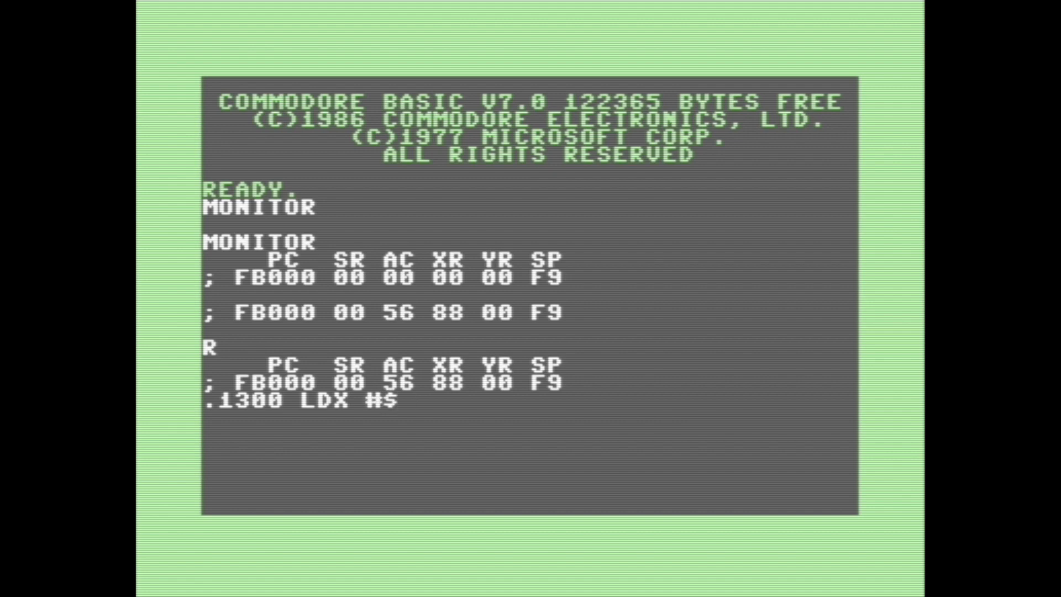
text(A9)
text(L)
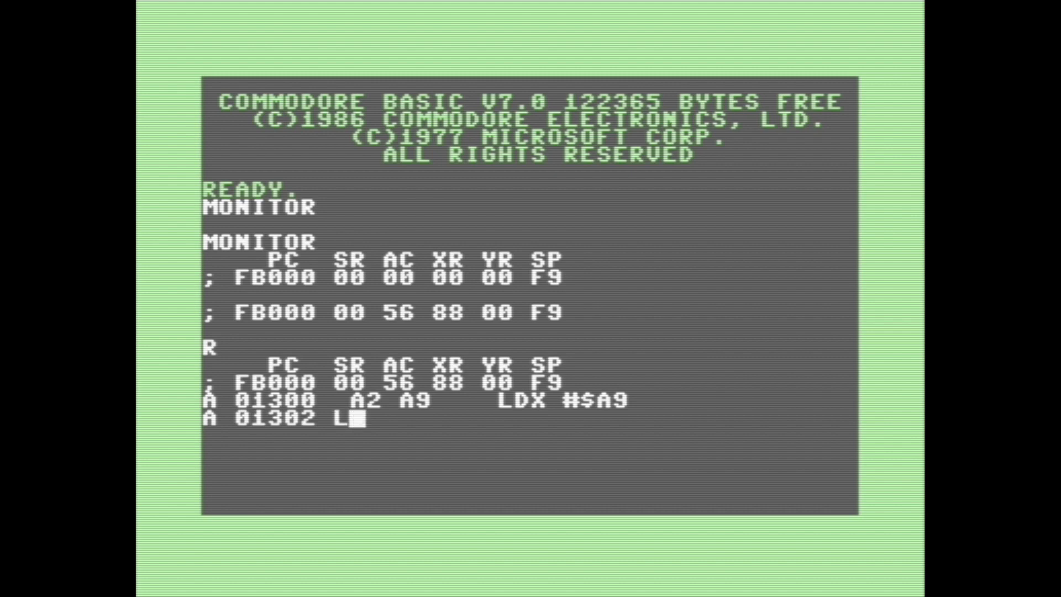
text(DY)
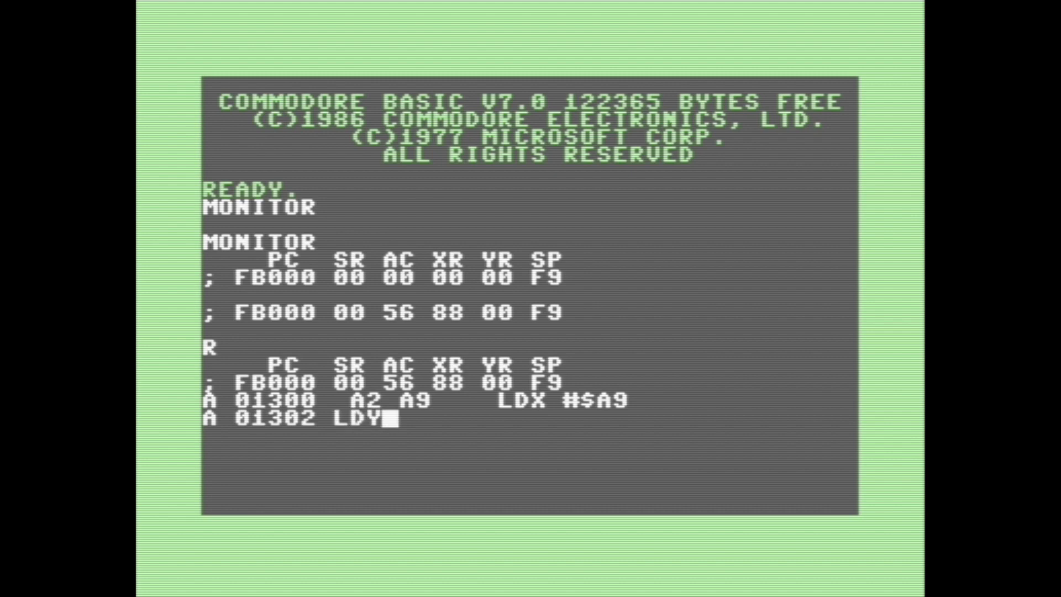
text(#$0)
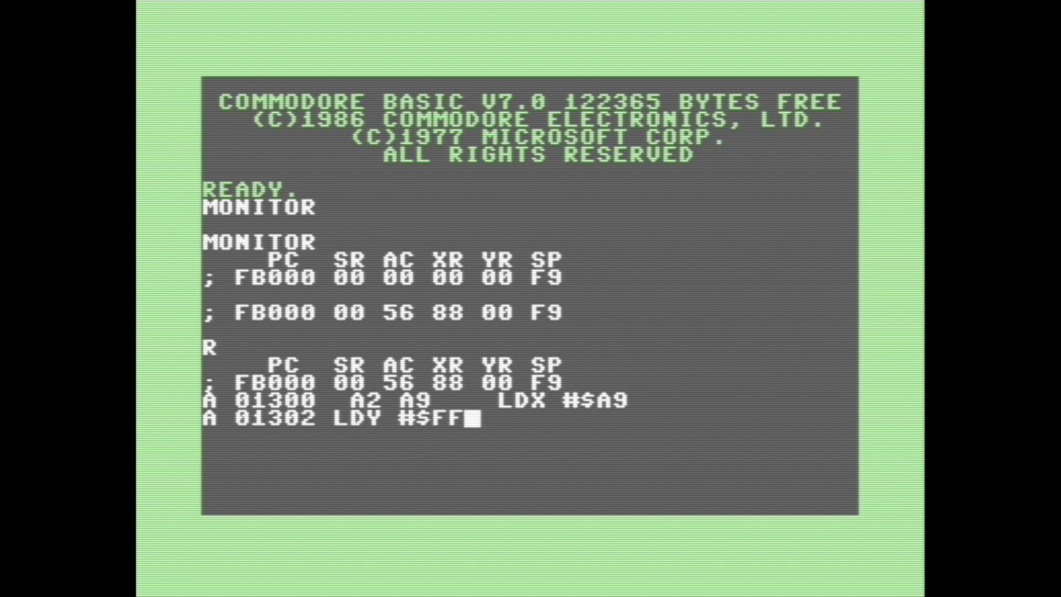
key(Return)
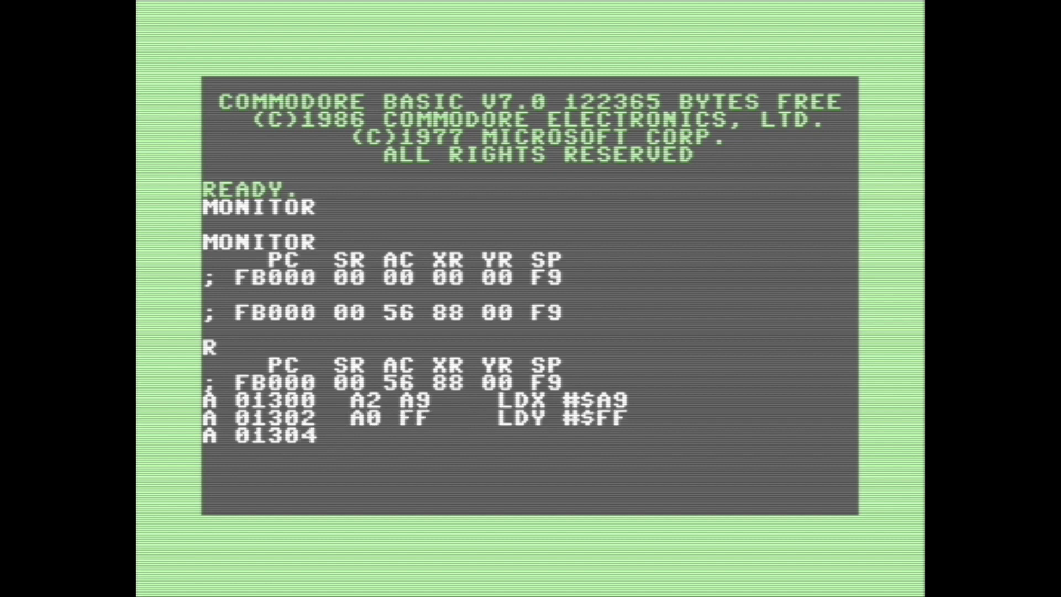
text(BRK)
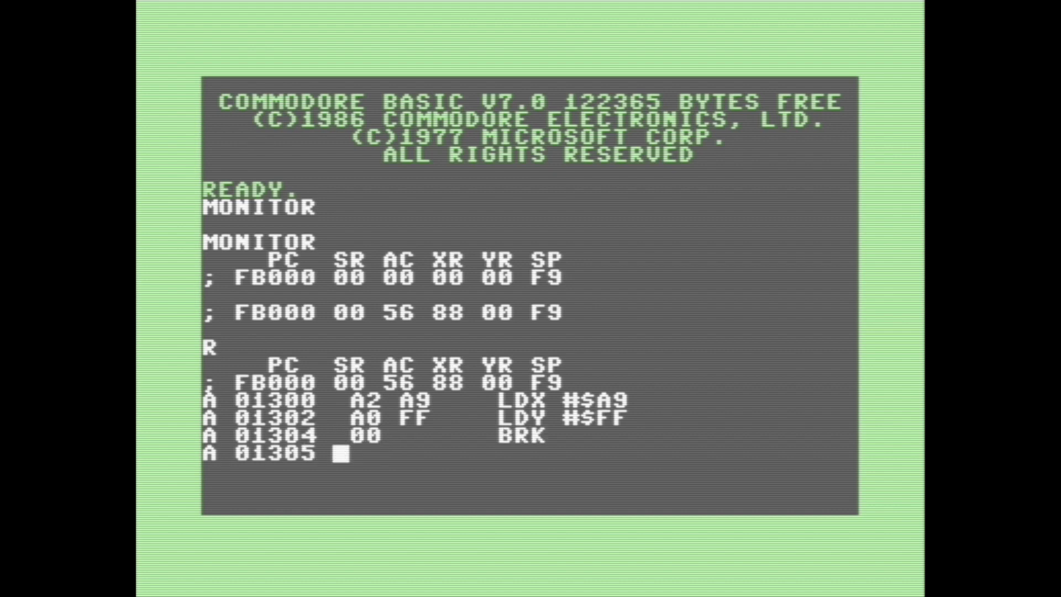
text(G 1)
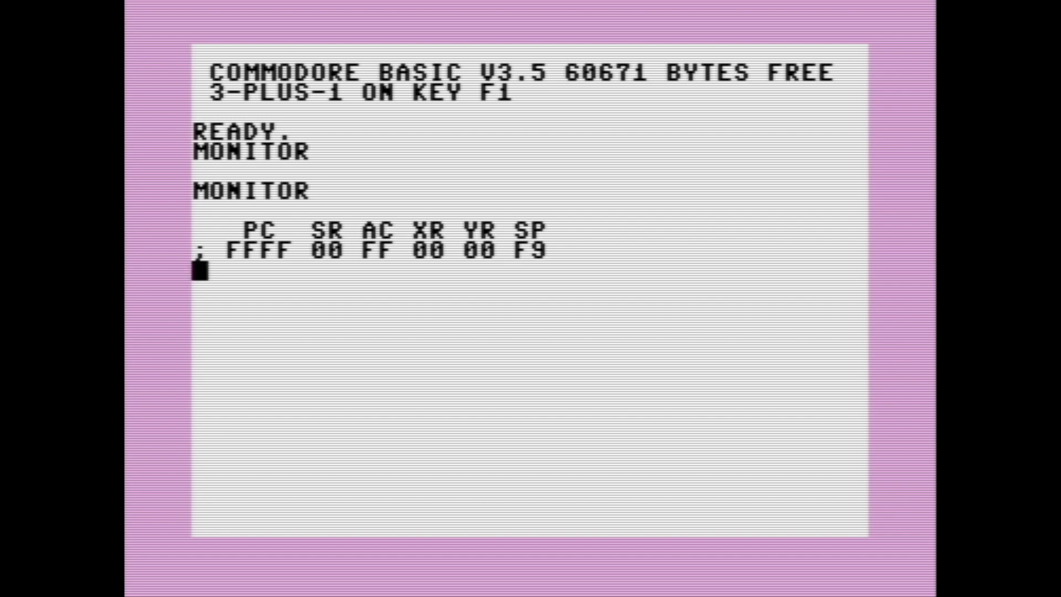
Begin an M memory-dump command in the Plus/4 monitor
text(M)
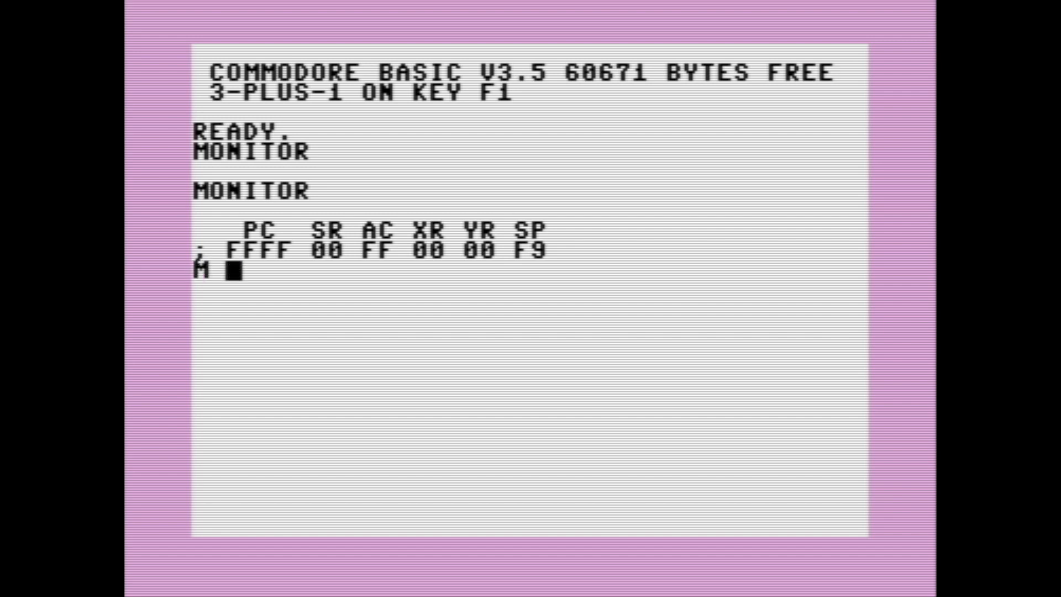